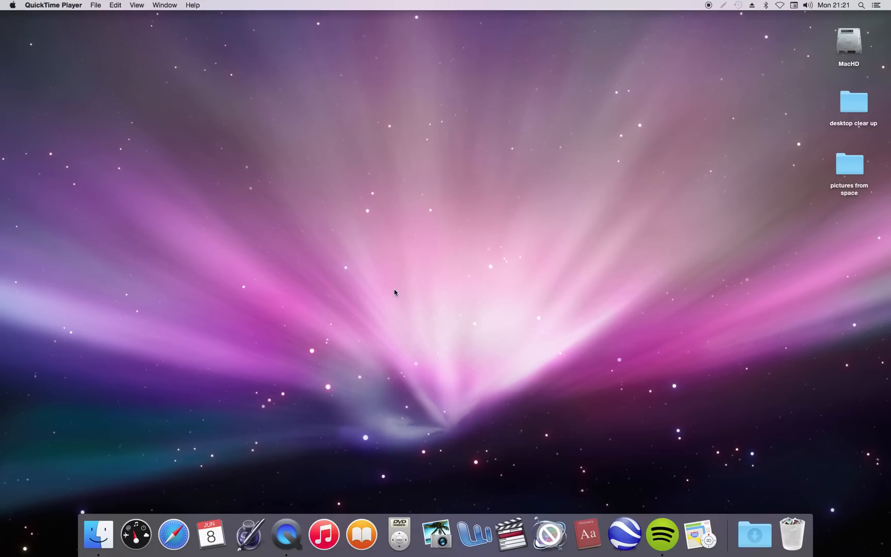
mouse_move(846, 174)
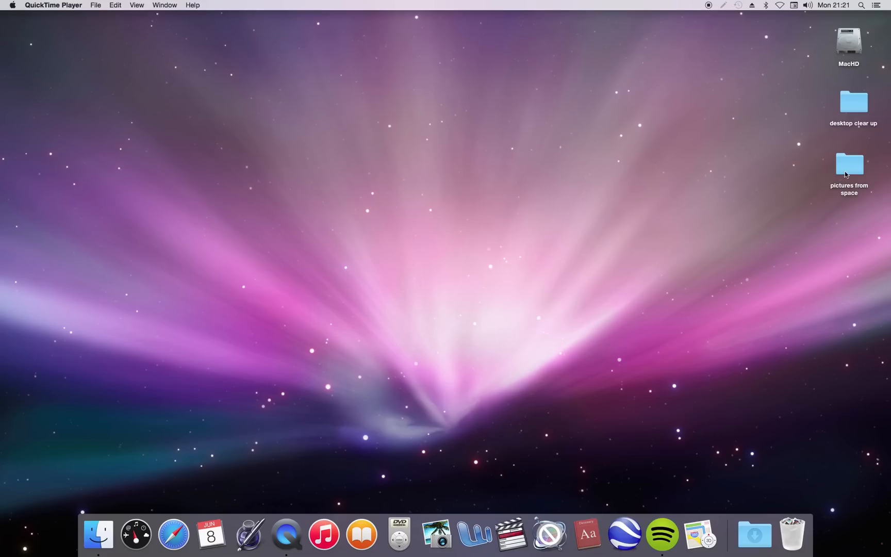
- Open the 'pictures from space' folder on the desktop in Finder
double_click(849, 165)
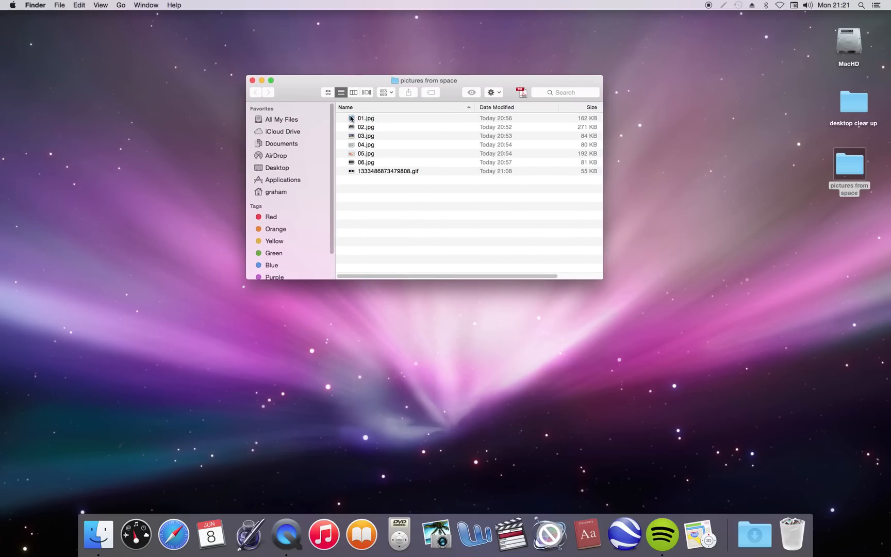
- View 01.jpg, the cartoon Earth drawing, in Preview, then open 02.jpg from the folder
double_click(366, 119)
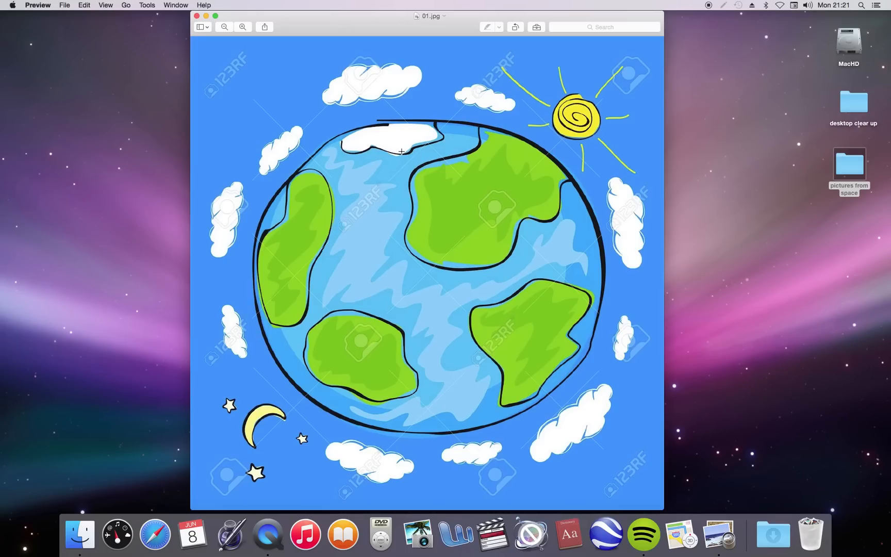
mouse_move(421, 133)
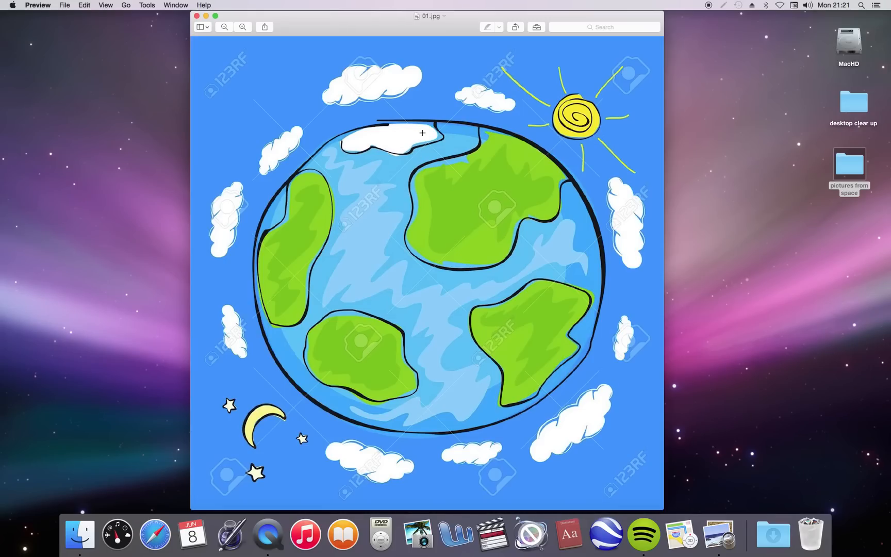
mouse_move(380, 137)
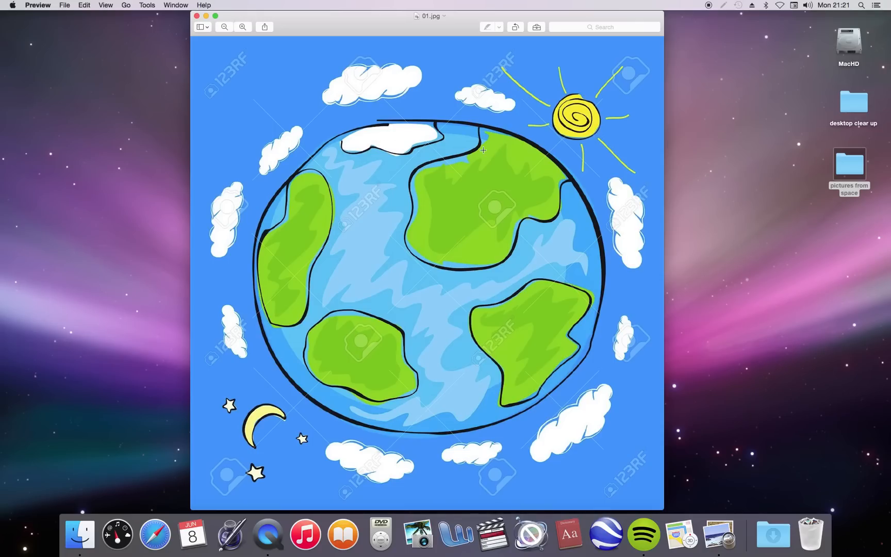
mouse_move(479, 163)
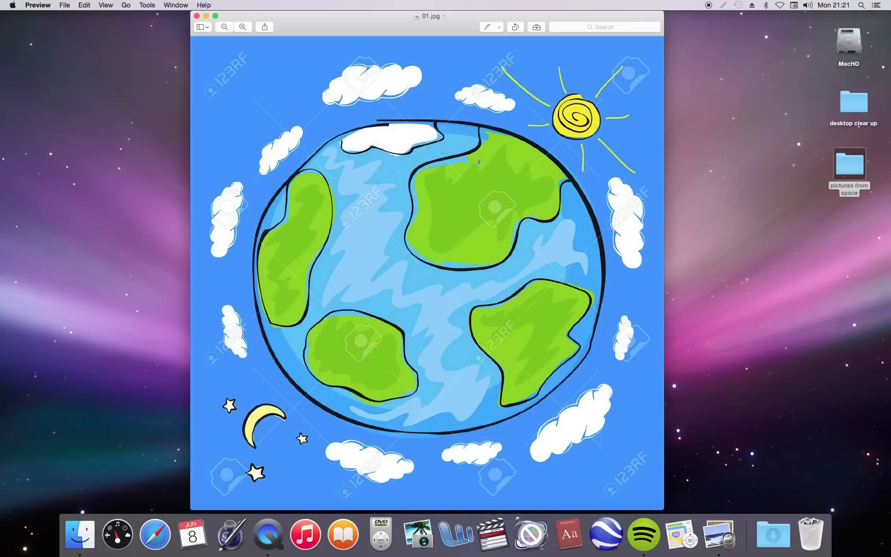
mouse_move(482, 176)
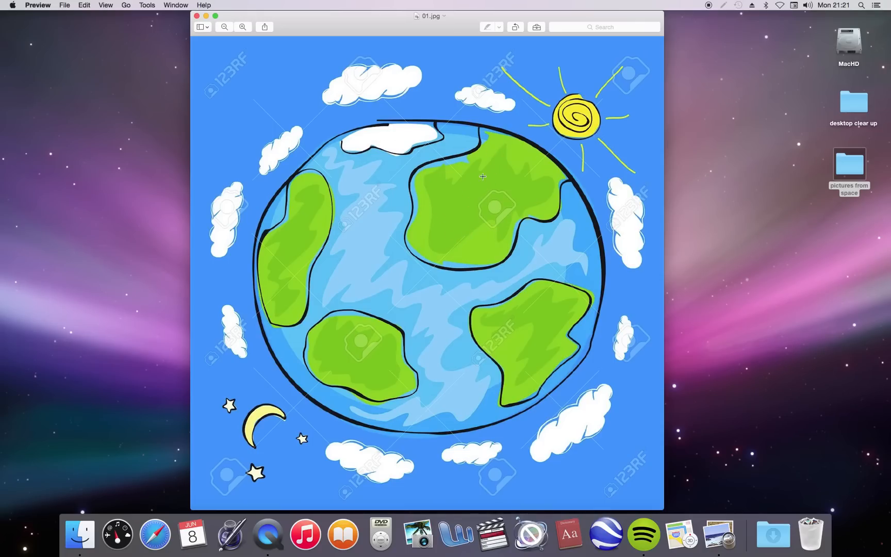
mouse_move(541, 333)
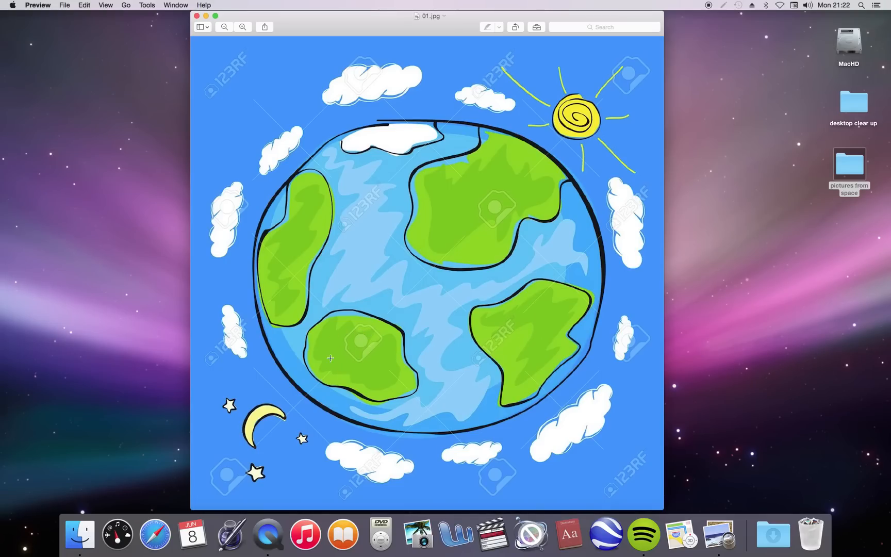
mouse_move(366, 369)
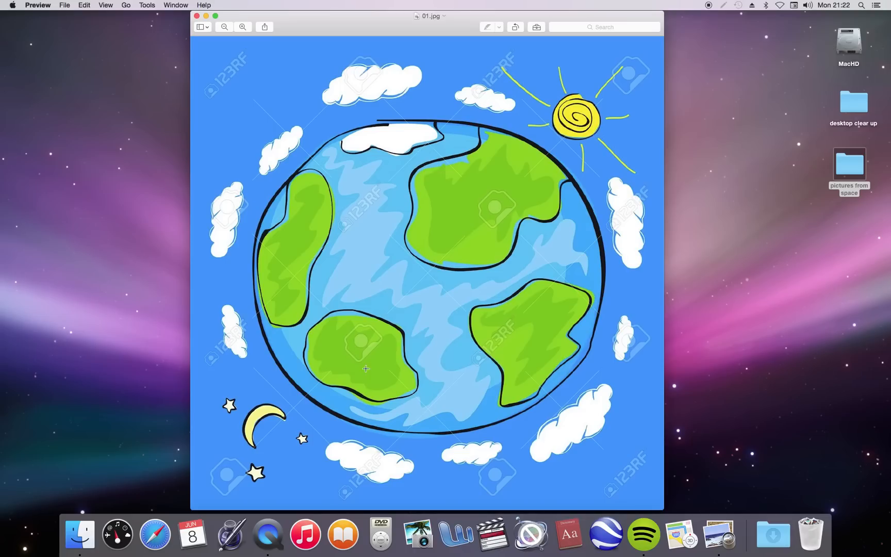
mouse_move(362, 331)
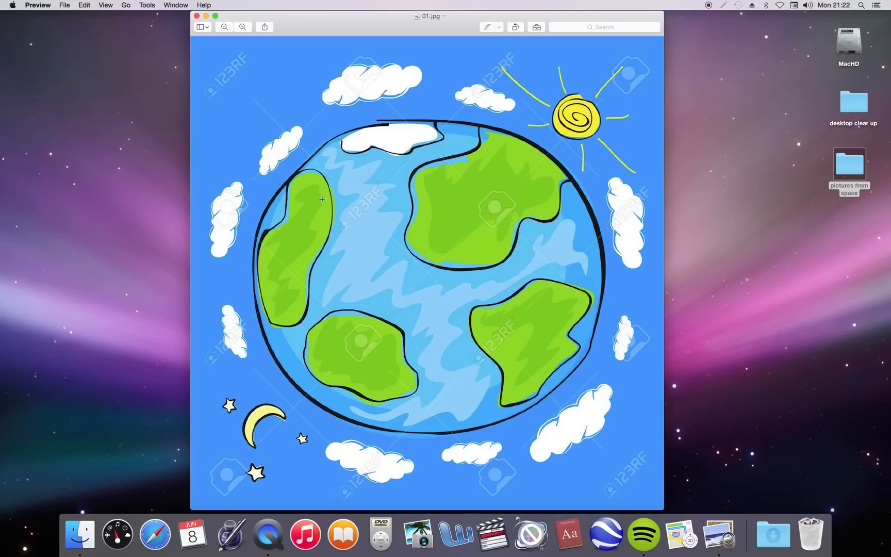
mouse_move(296, 252)
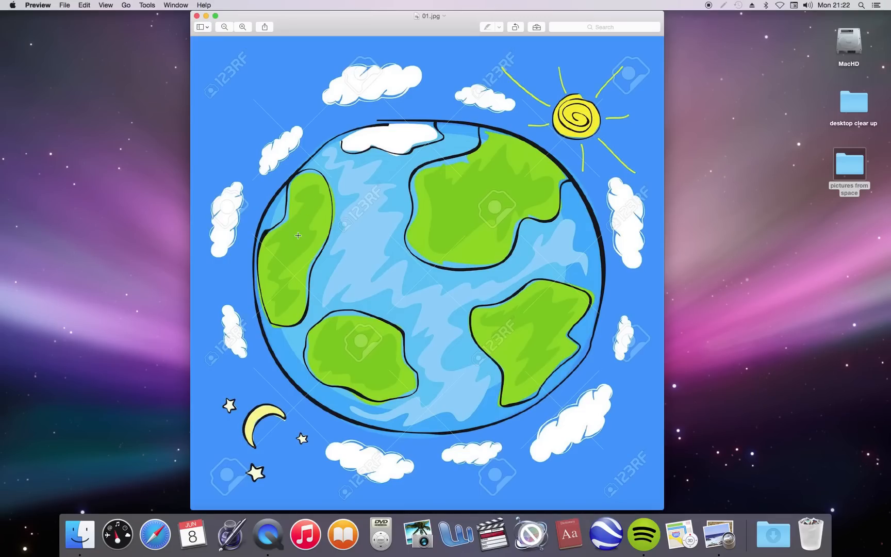
mouse_move(308, 206)
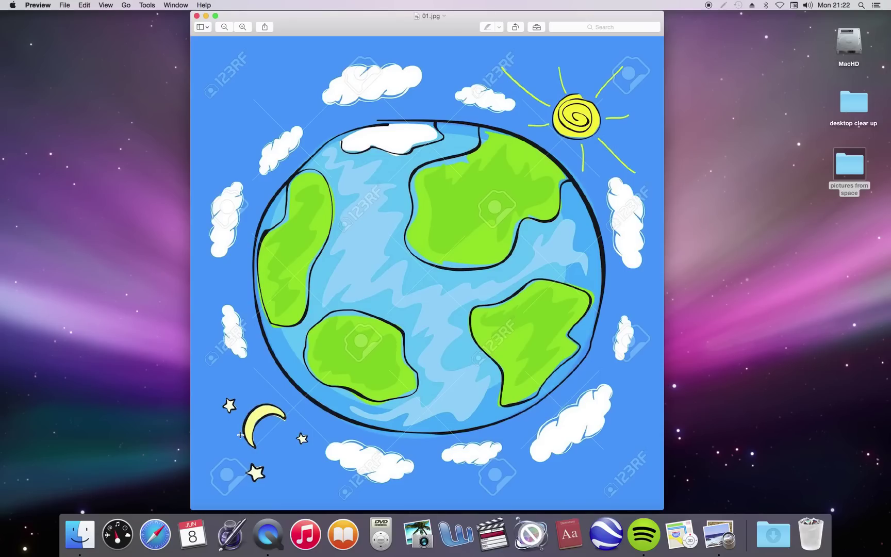
mouse_move(578, 106)
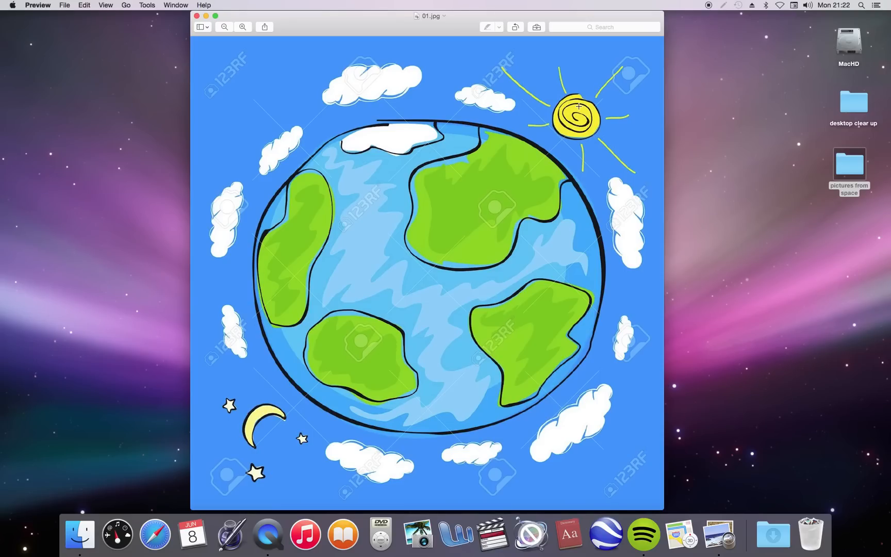
mouse_move(554, 444)
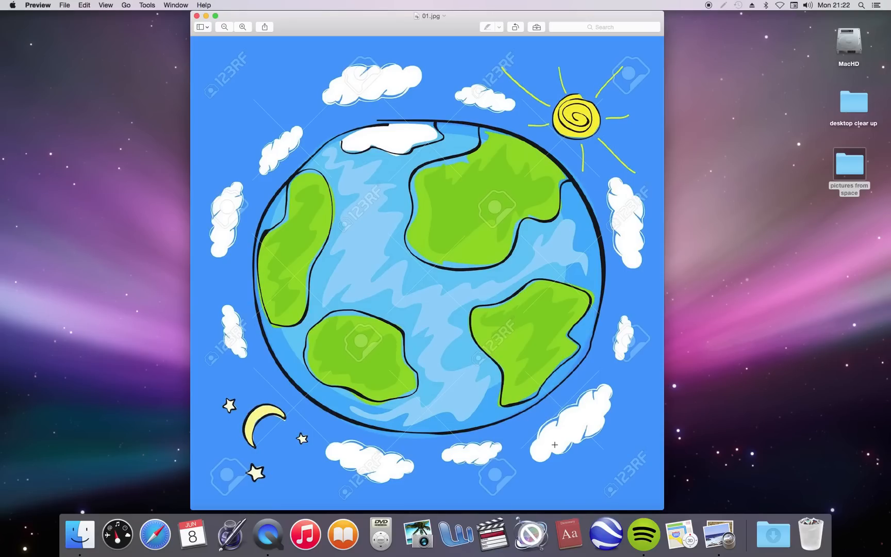
mouse_move(486, 108)
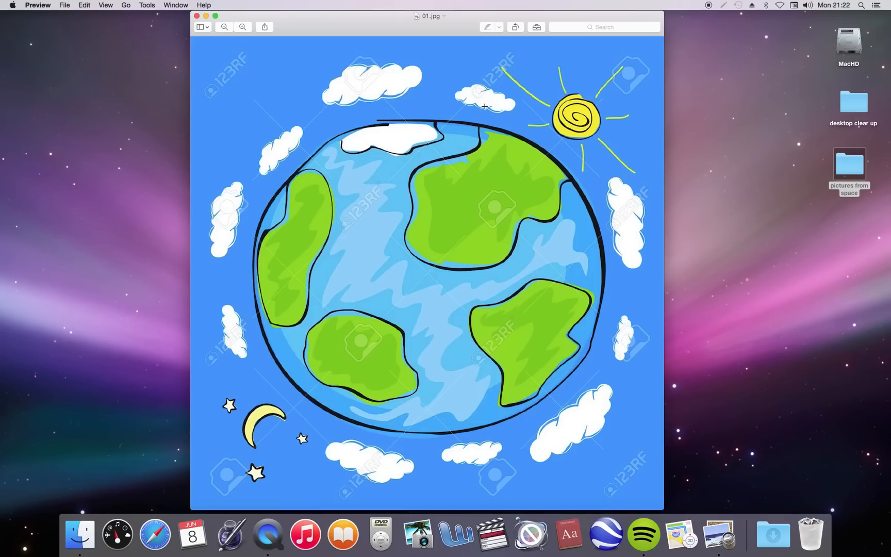
mouse_move(429, 494)
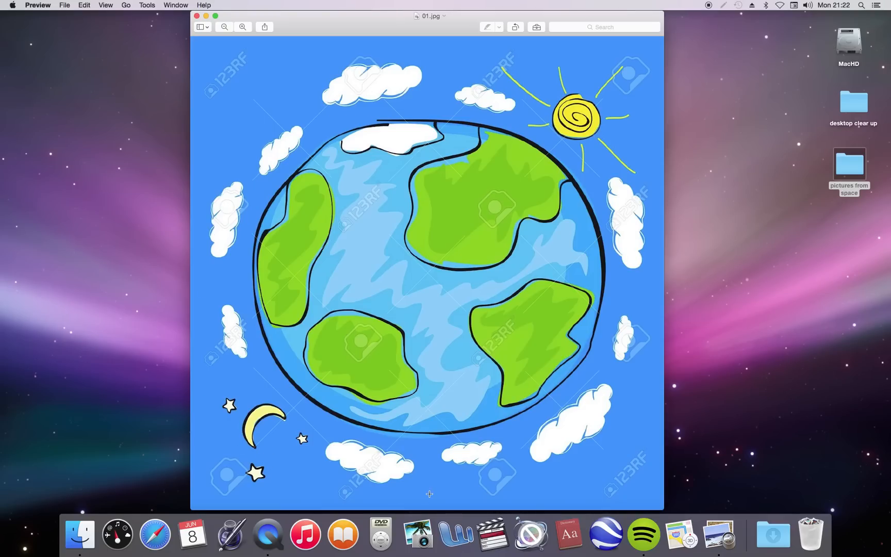
mouse_move(642, 202)
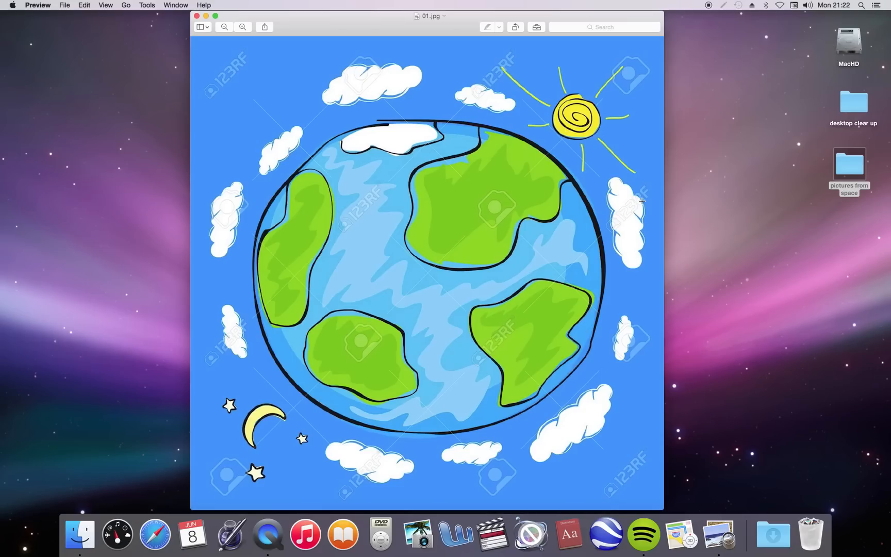
mouse_move(627, 206)
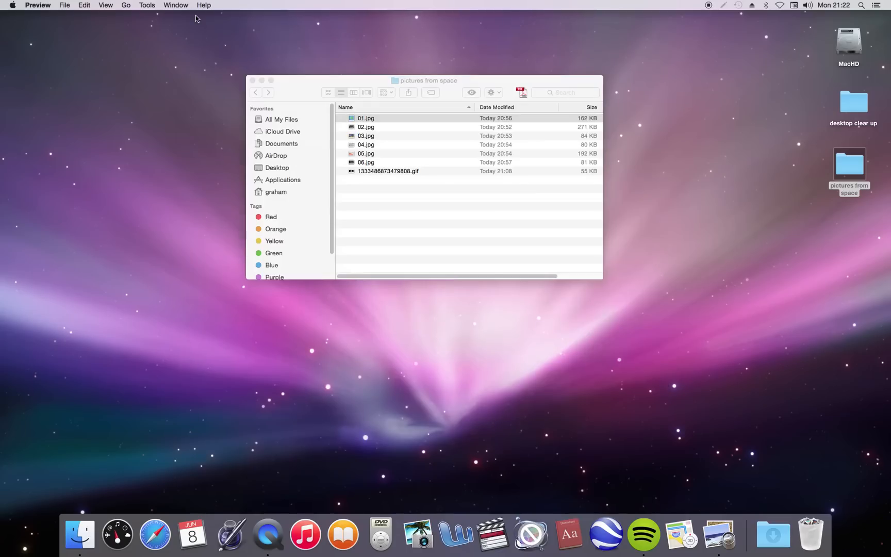
click(366, 127)
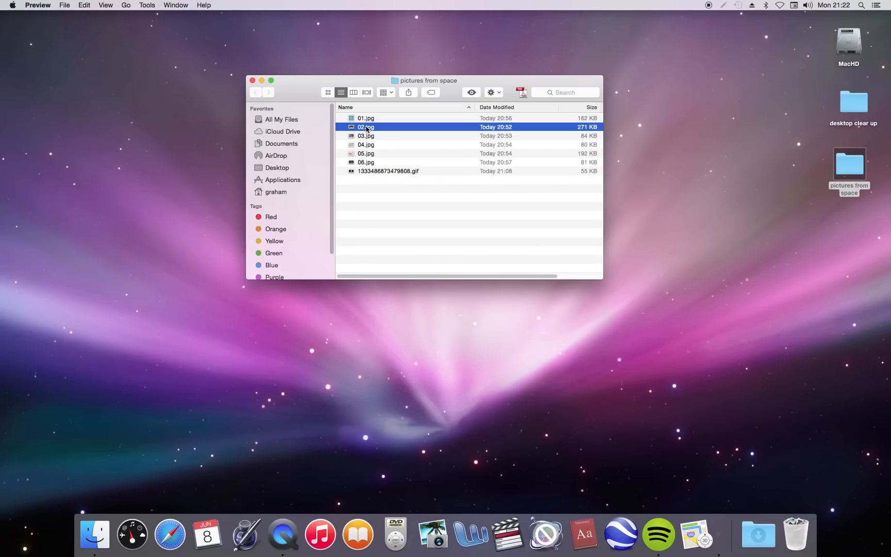
double_click(367, 127)
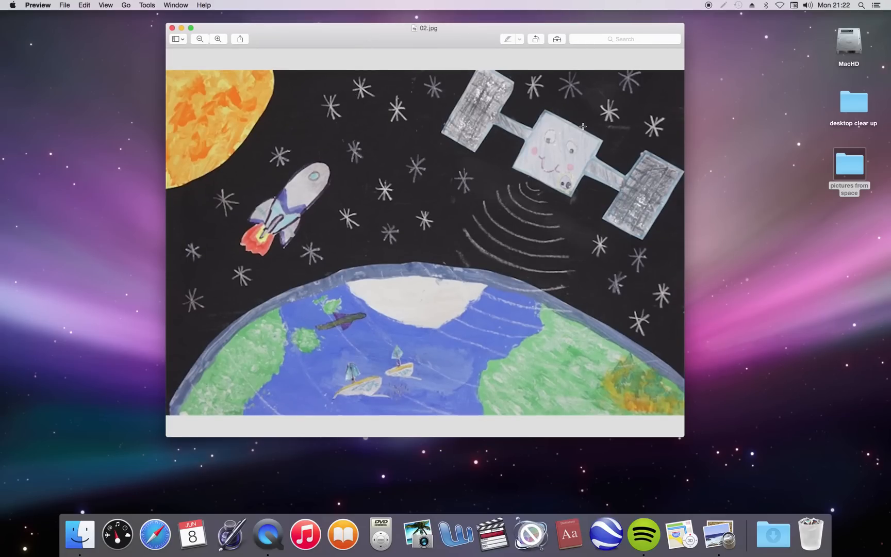
mouse_move(540, 205)
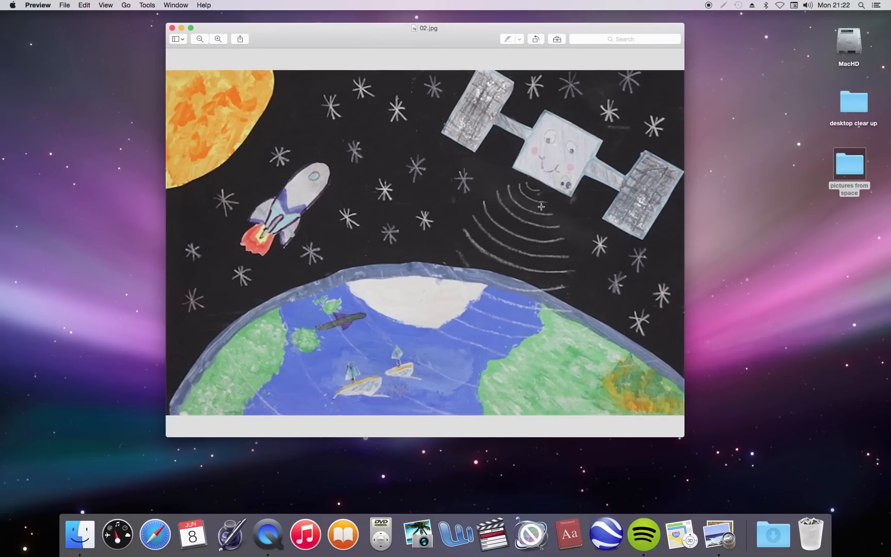
mouse_move(514, 244)
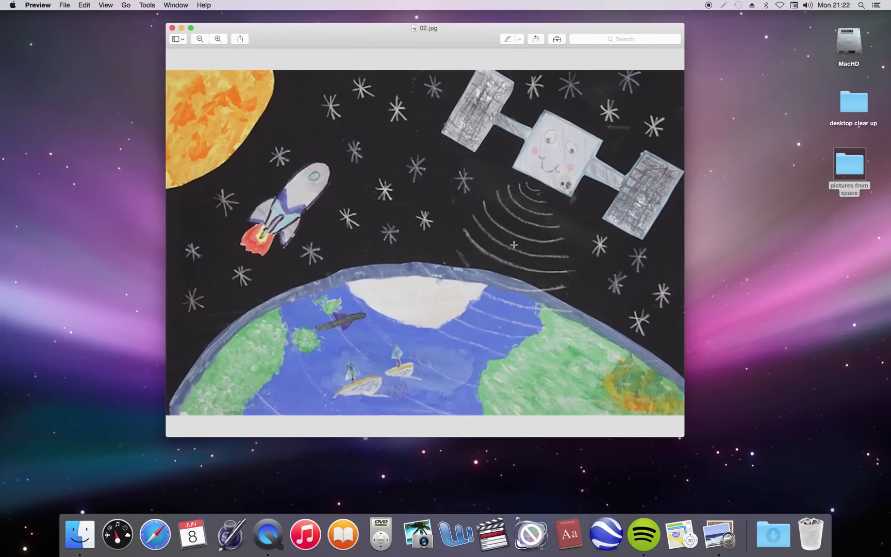
mouse_move(527, 206)
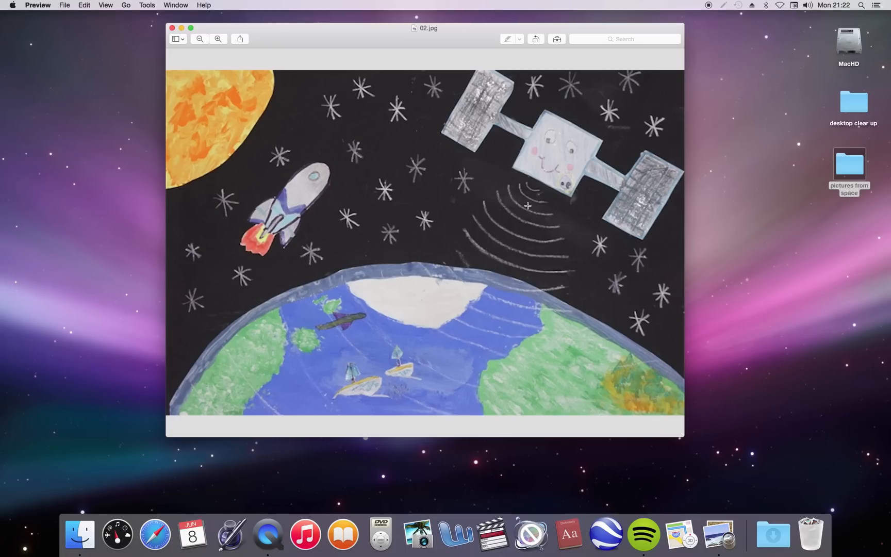
mouse_move(435, 353)
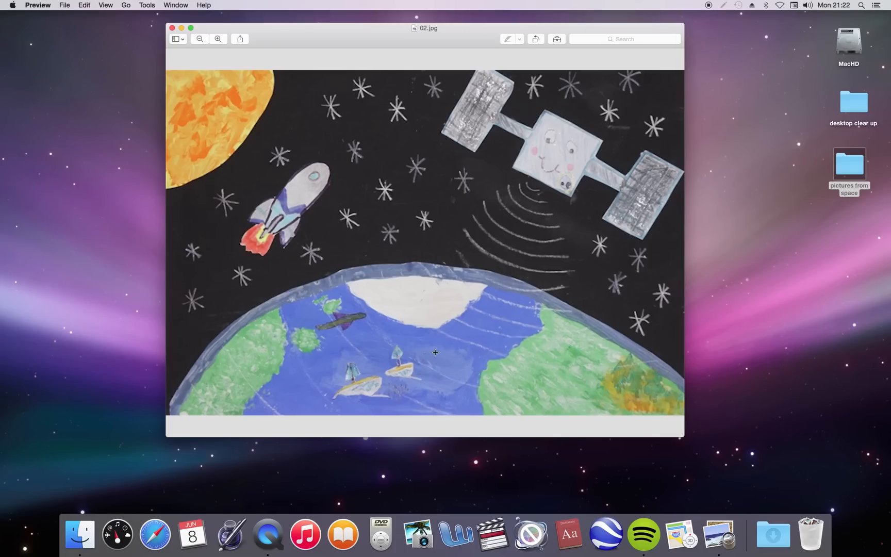
mouse_move(409, 370)
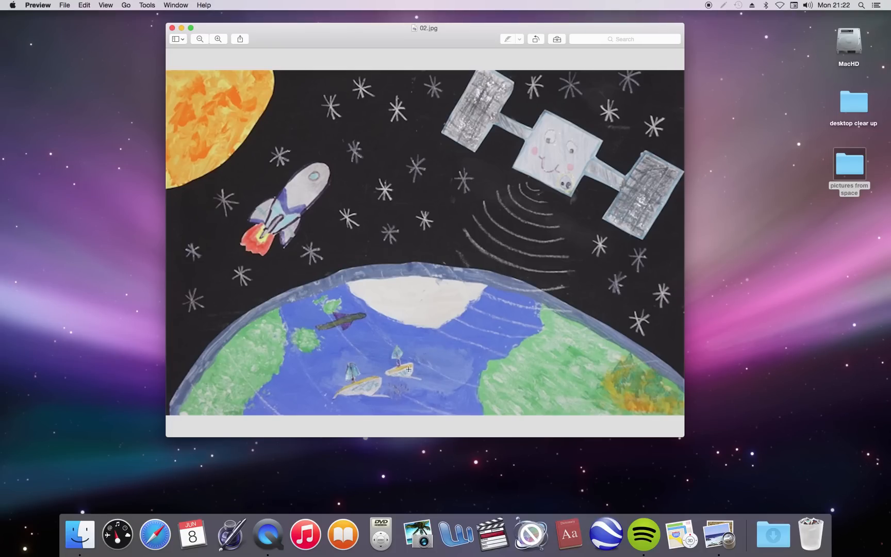
mouse_move(550, 204)
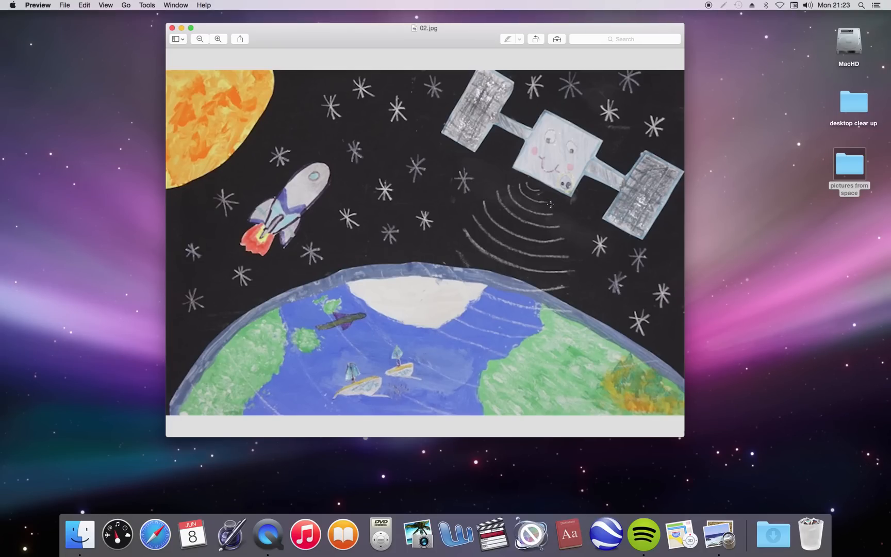
mouse_move(400, 372)
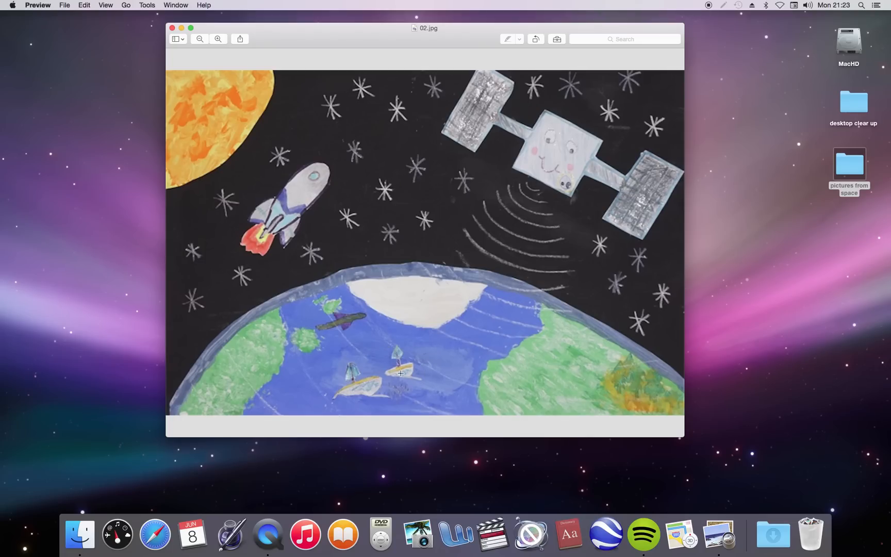
mouse_move(355, 320)
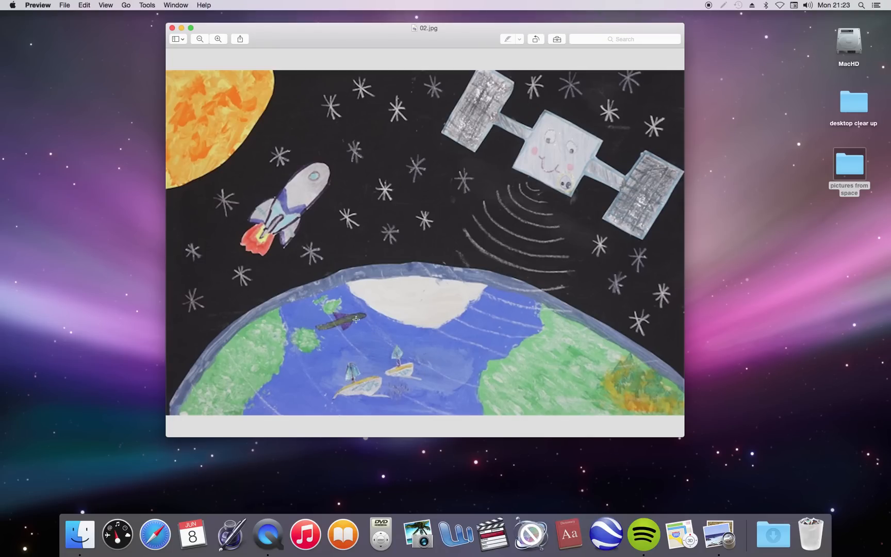
mouse_move(330, 324)
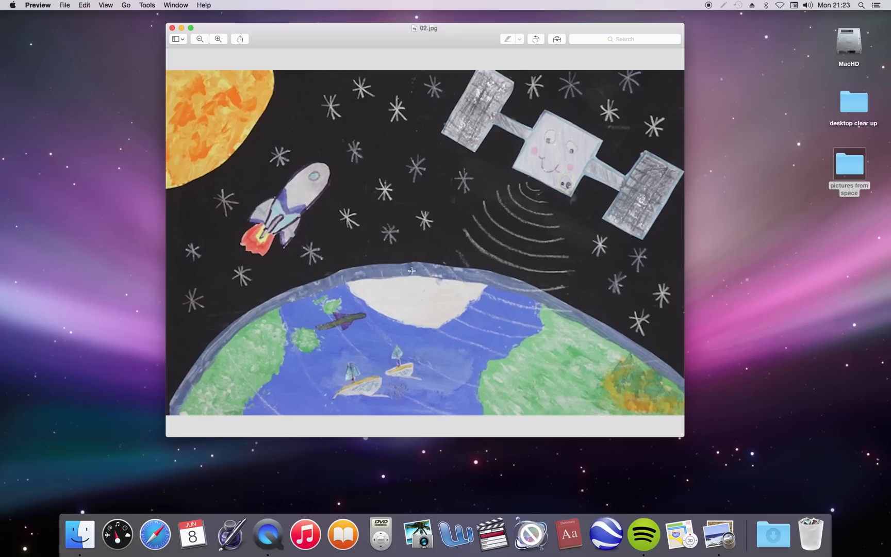
mouse_move(386, 279)
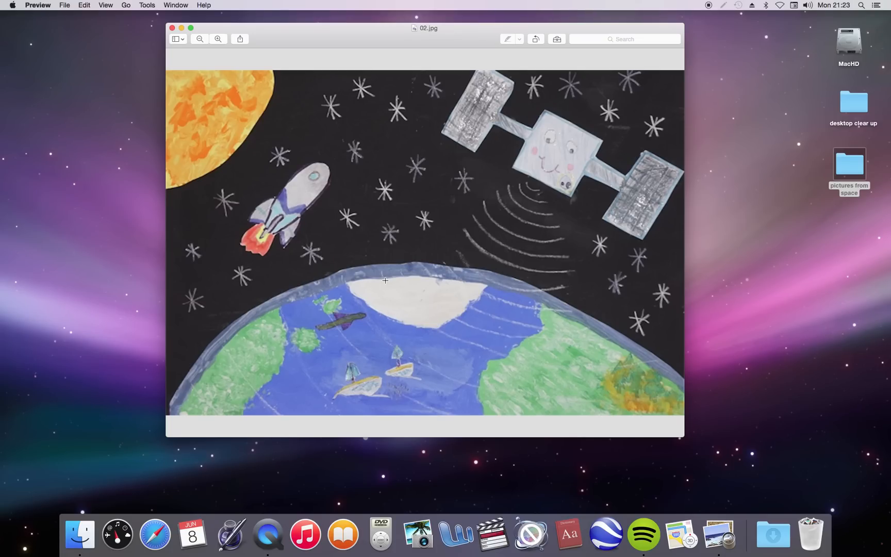
mouse_move(553, 356)
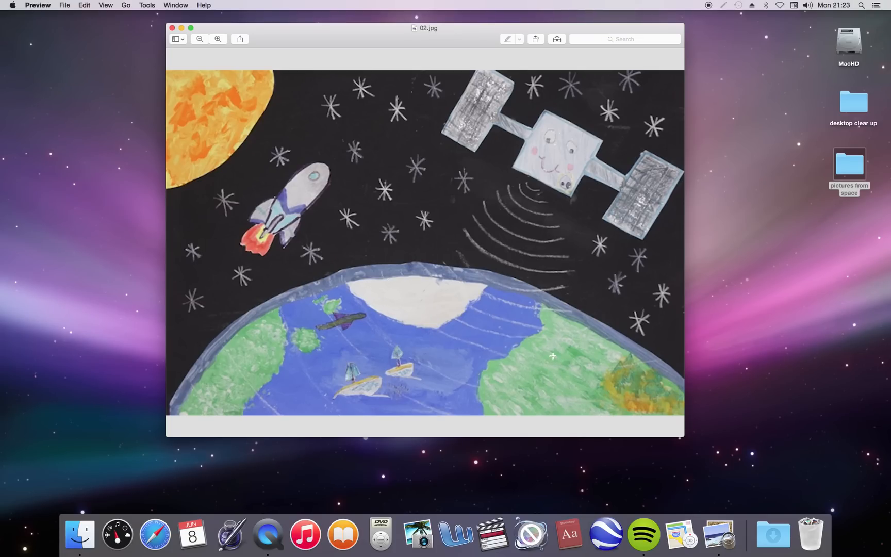
mouse_move(578, 340)
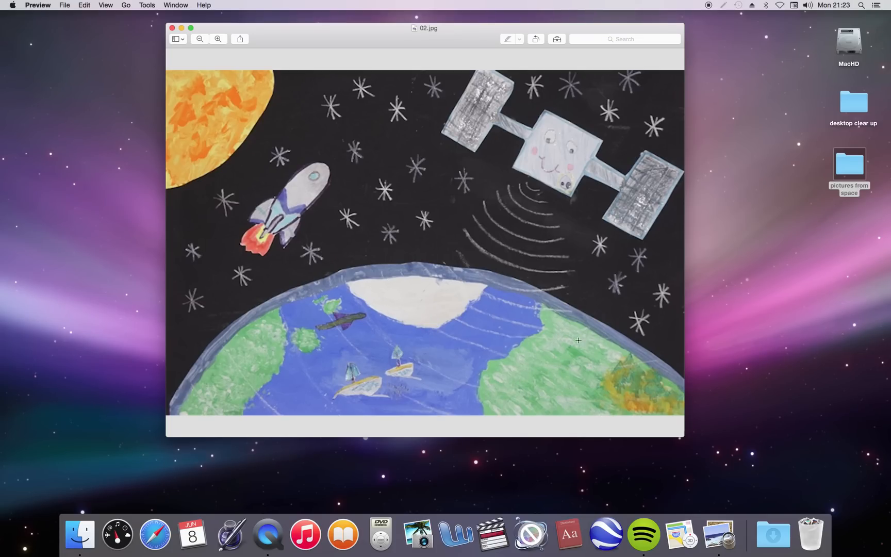
mouse_move(544, 358)
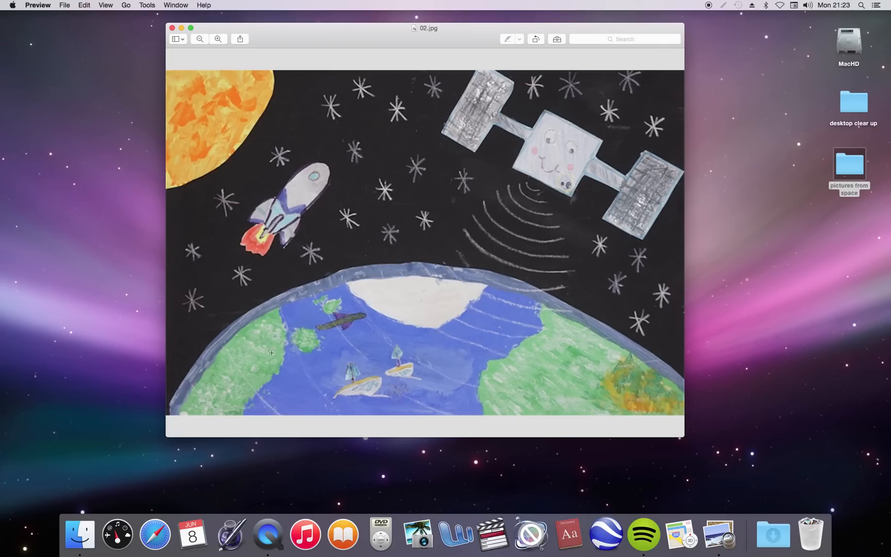
mouse_move(231, 378)
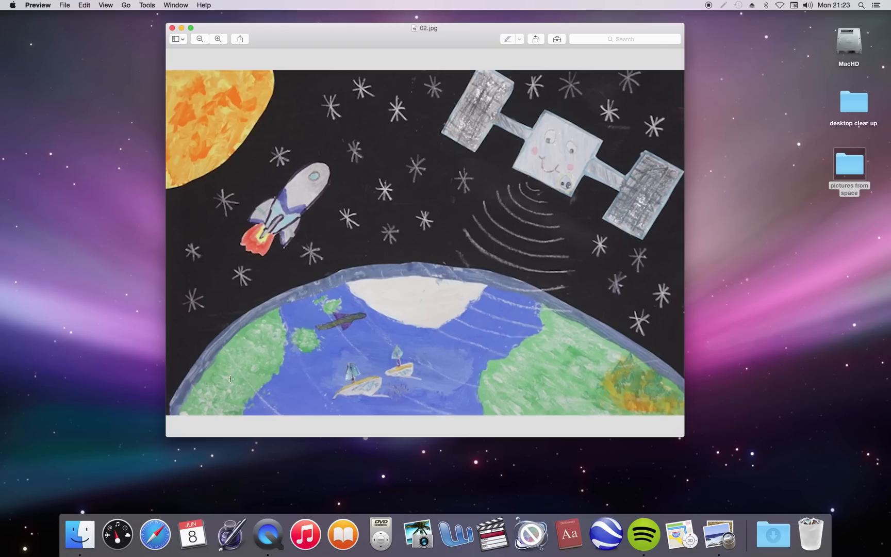
mouse_move(247, 346)
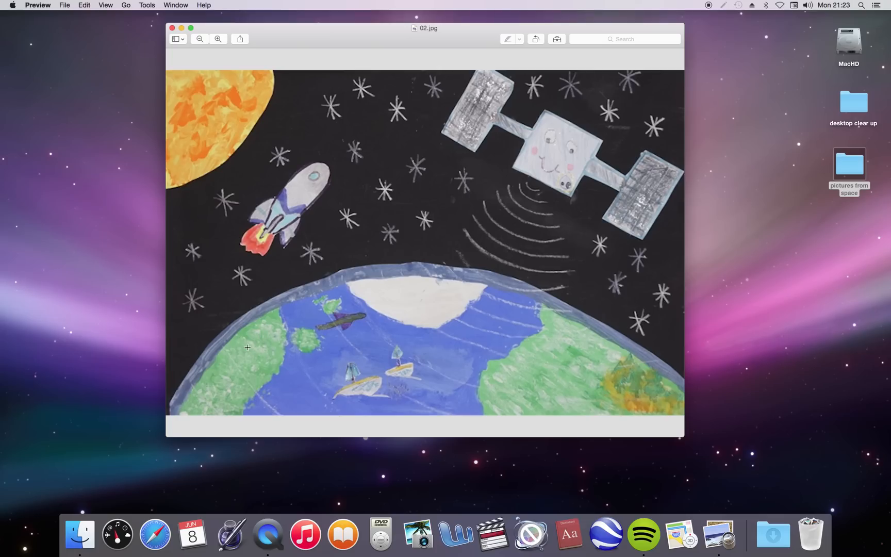
mouse_move(224, 119)
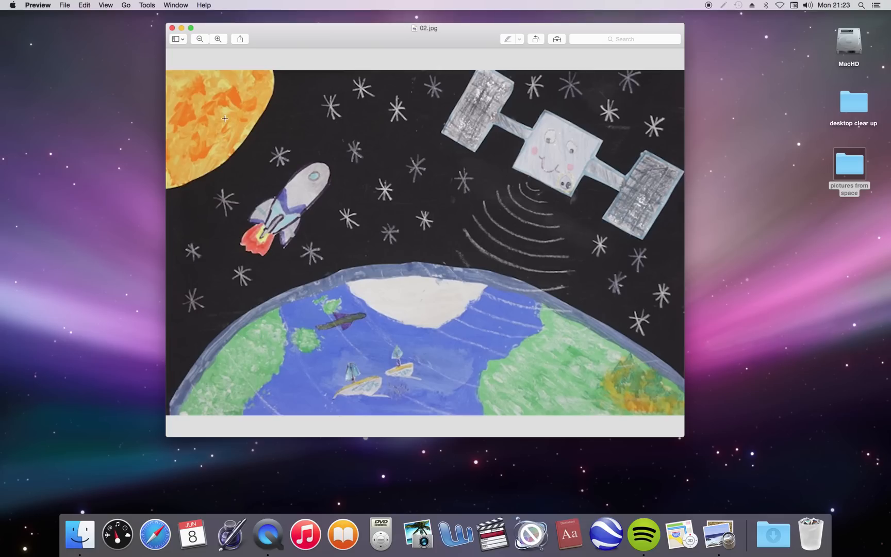
mouse_move(309, 184)
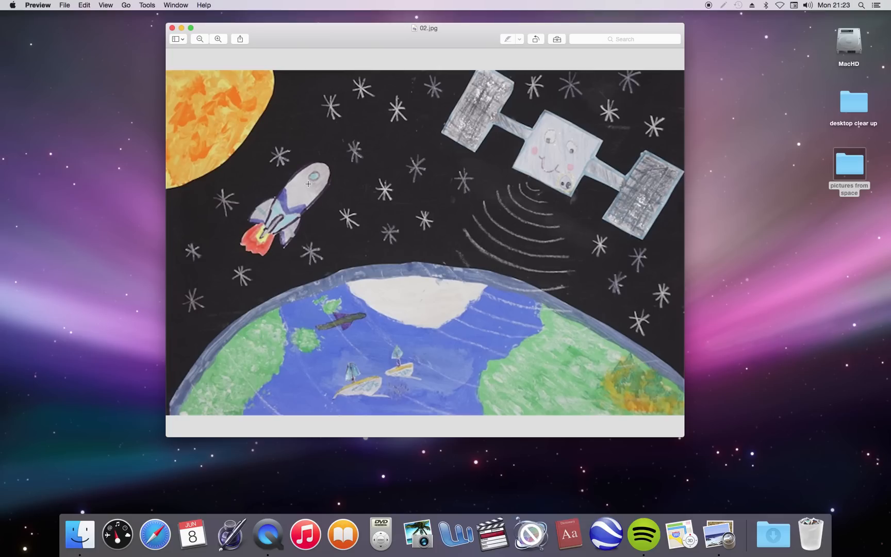
mouse_move(236, 243)
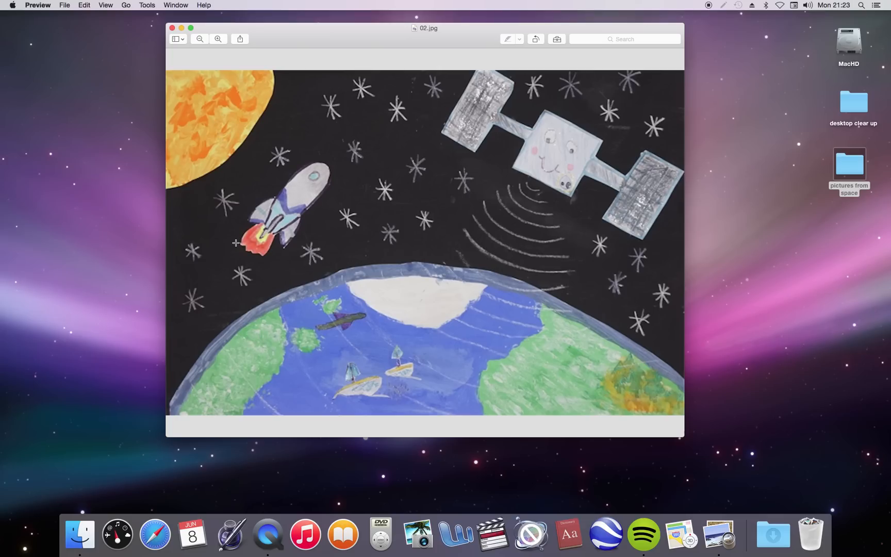
mouse_move(257, 252)
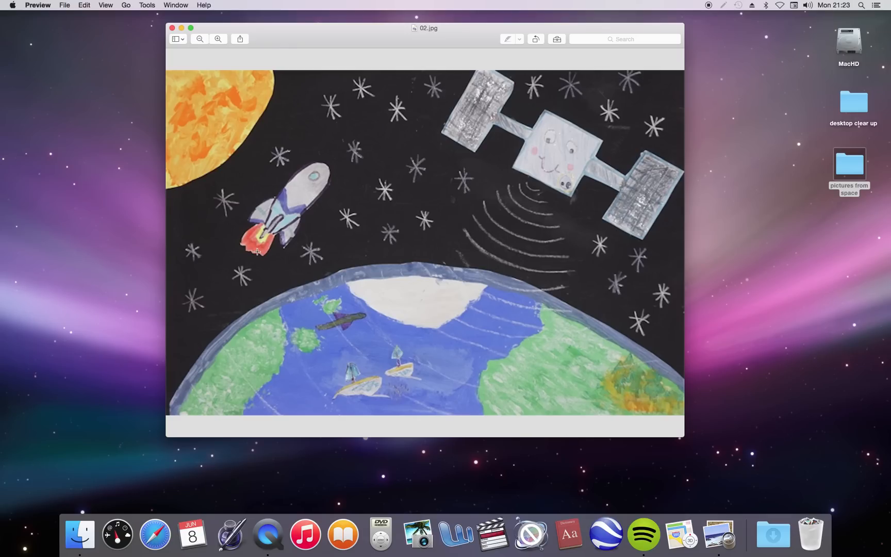
mouse_move(399, 149)
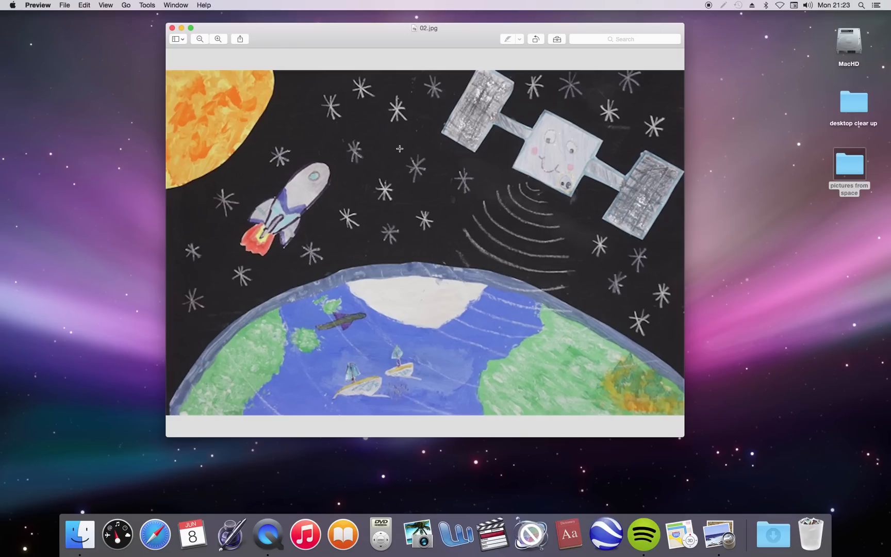
mouse_move(414, 174)
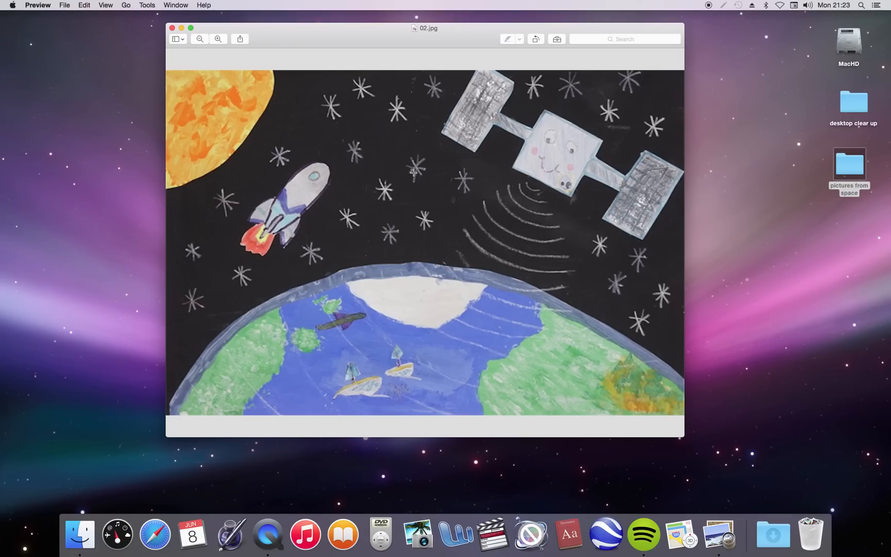
mouse_move(409, 159)
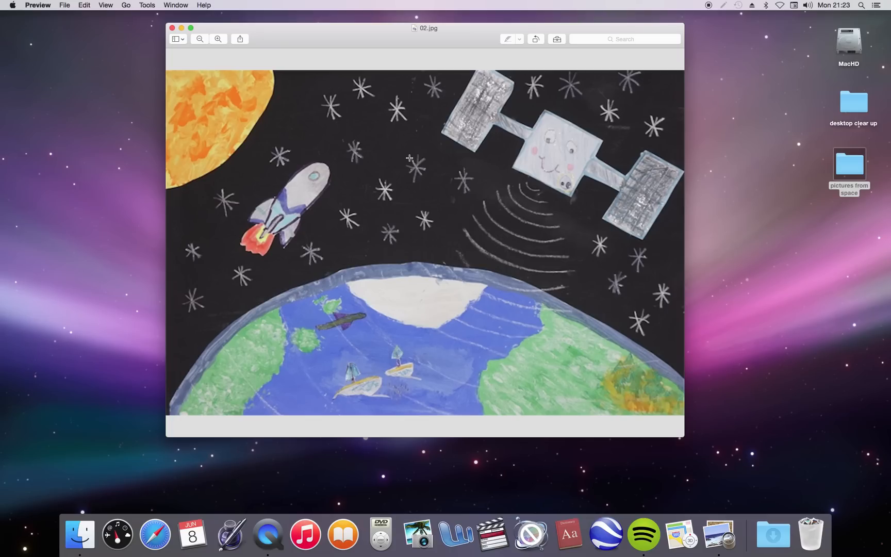
mouse_move(392, 36)
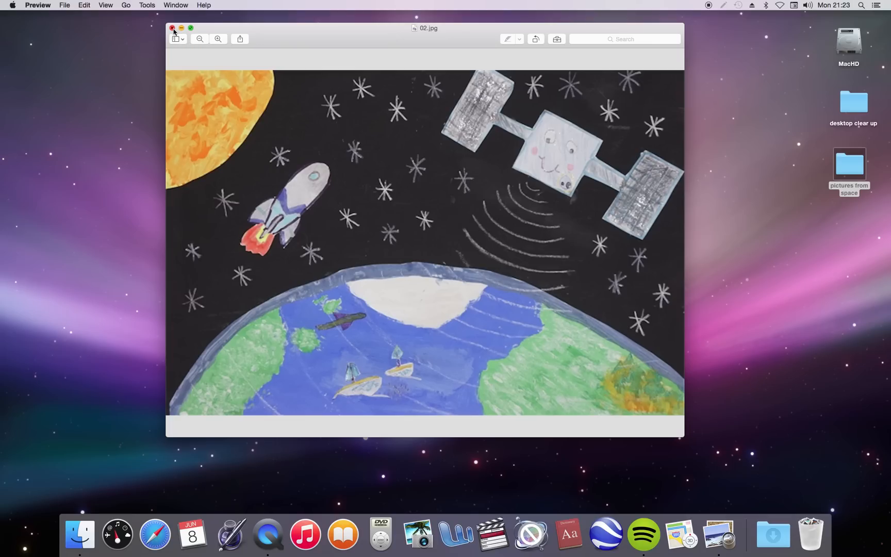
- Close the 02.jpg Preview window to return to the folder listing
click(172, 28)
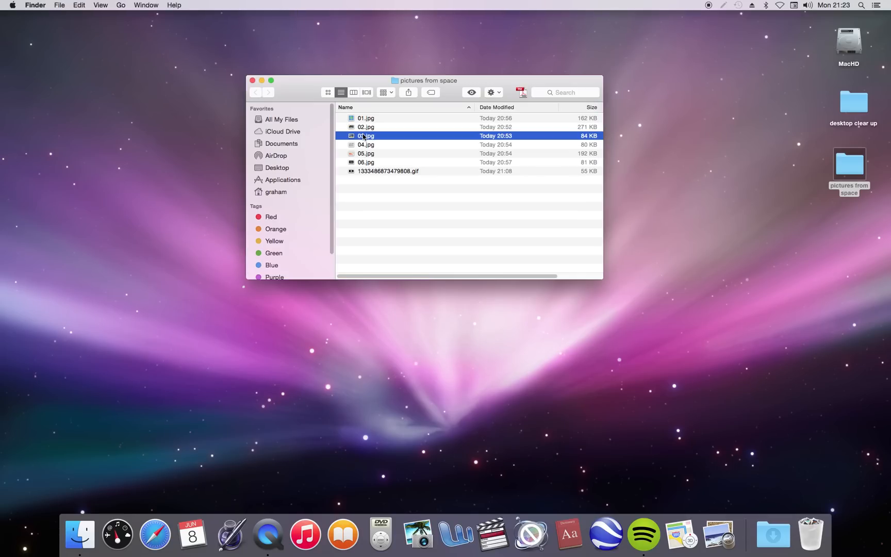
- View 03.jpg, the astronauts-and-dog painting, in Preview and close it again
double_click(366, 135)
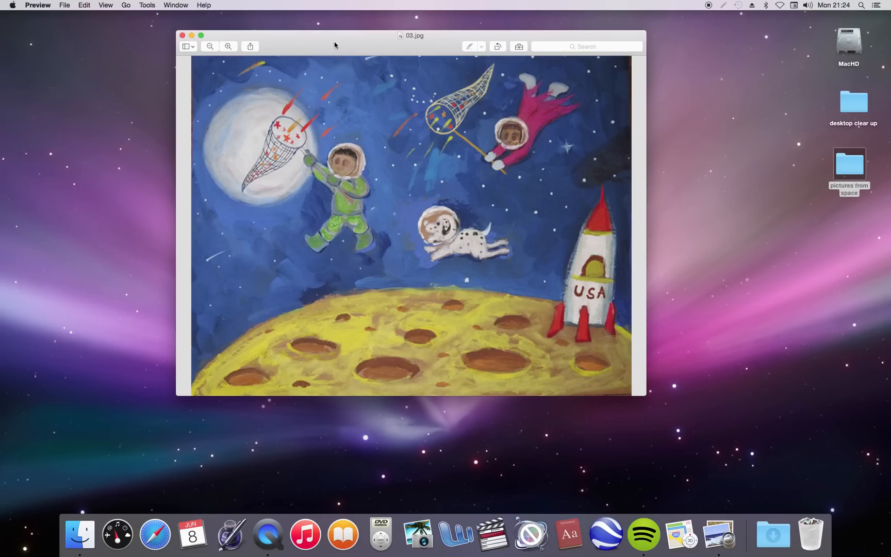
mouse_move(545, 332)
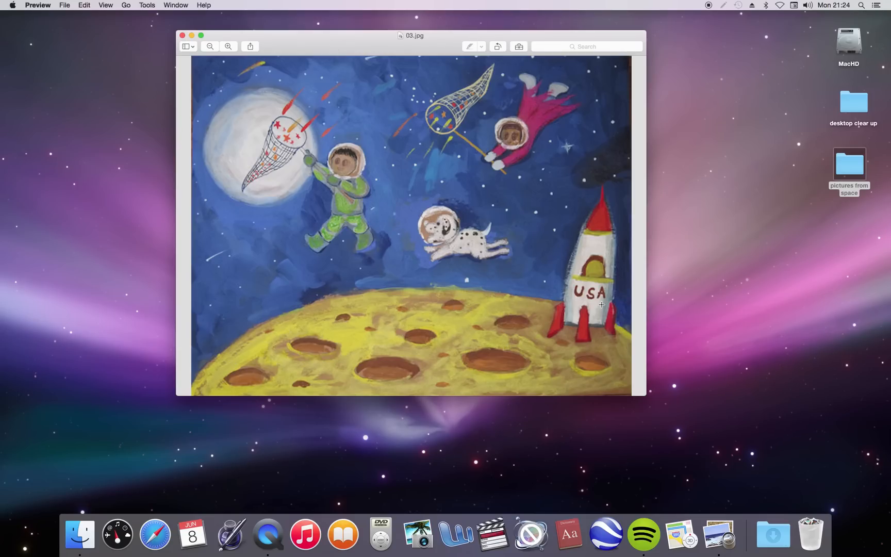
mouse_move(609, 321)
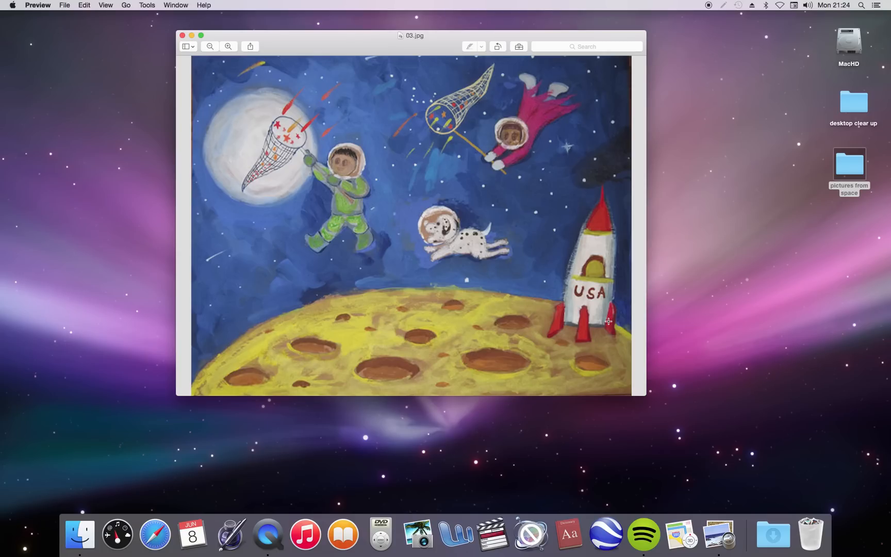
mouse_move(430, 317)
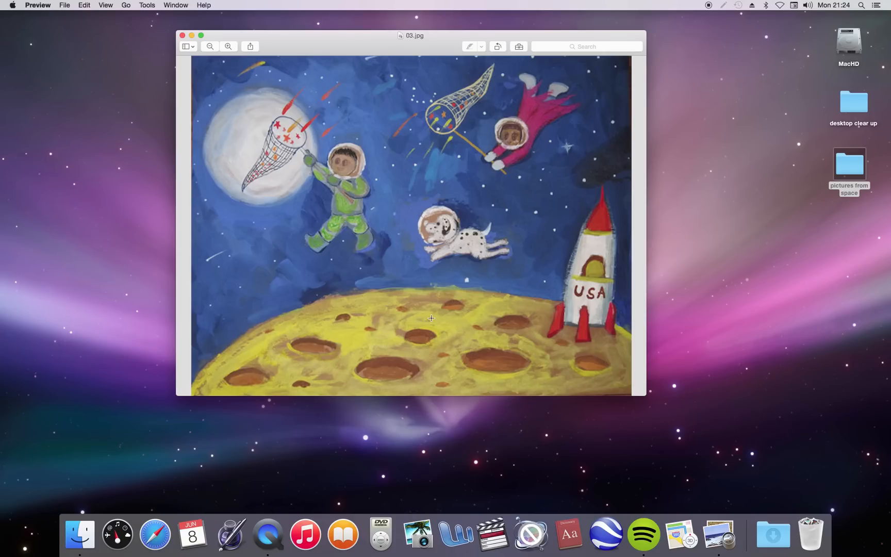
mouse_move(560, 331)
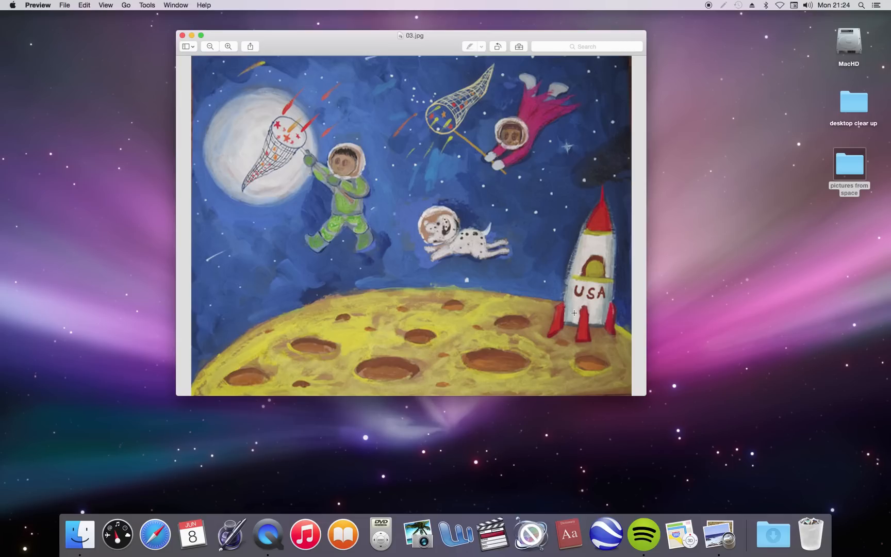
mouse_move(515, 319)
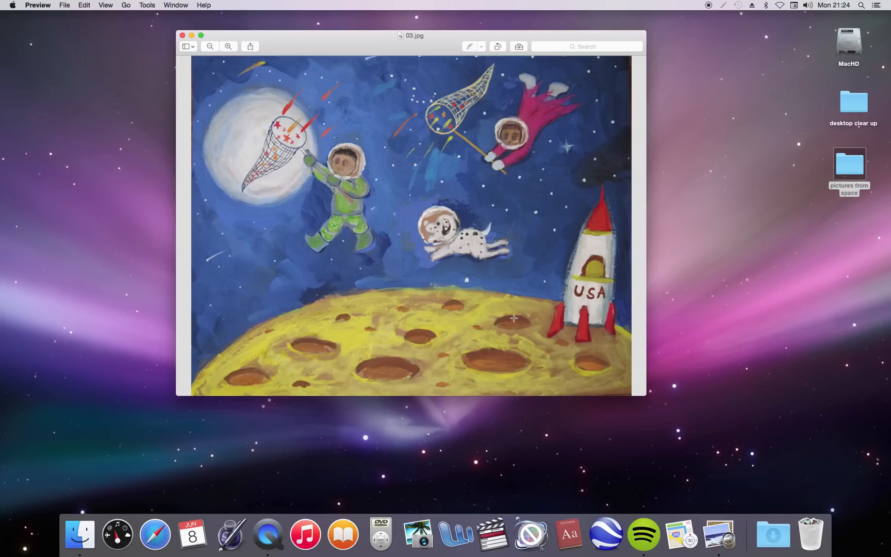
mouse_move(509, 136)
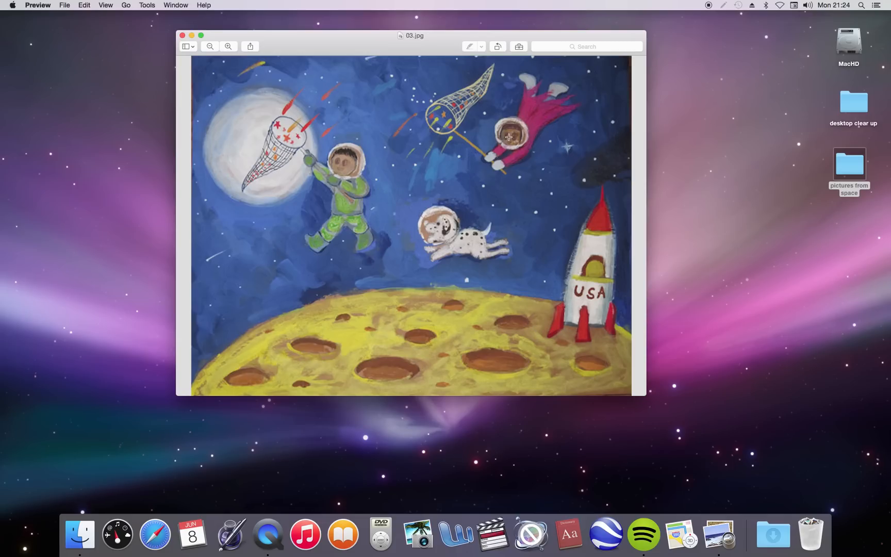
mouse_move(290, 135)
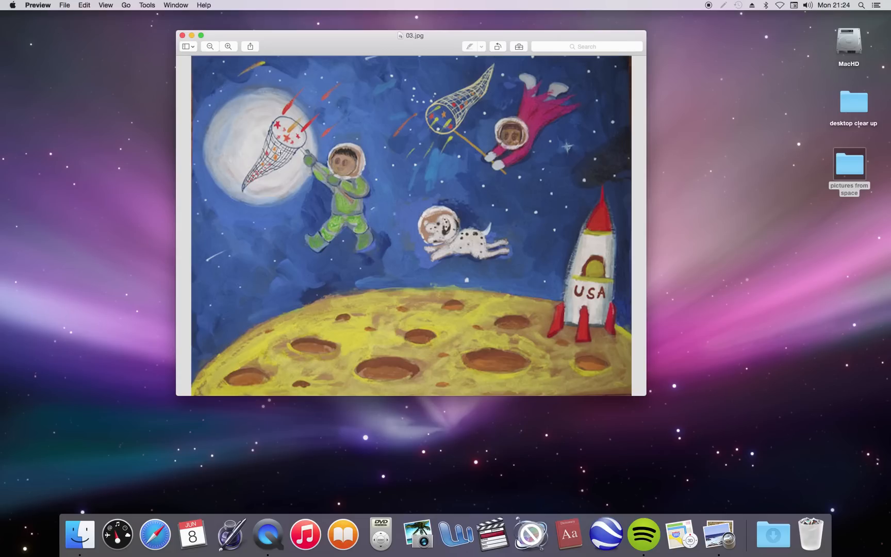
mouse_move(351, 164)
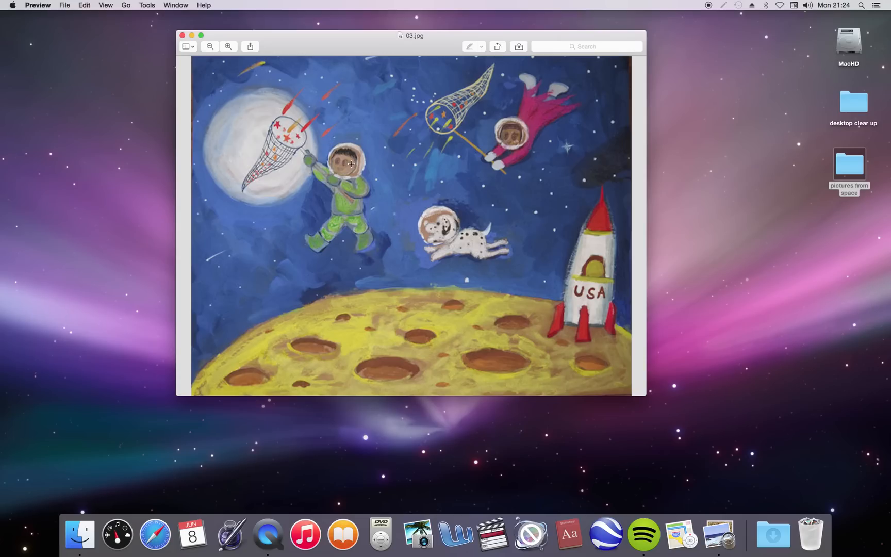
mouse_move(477, 230)
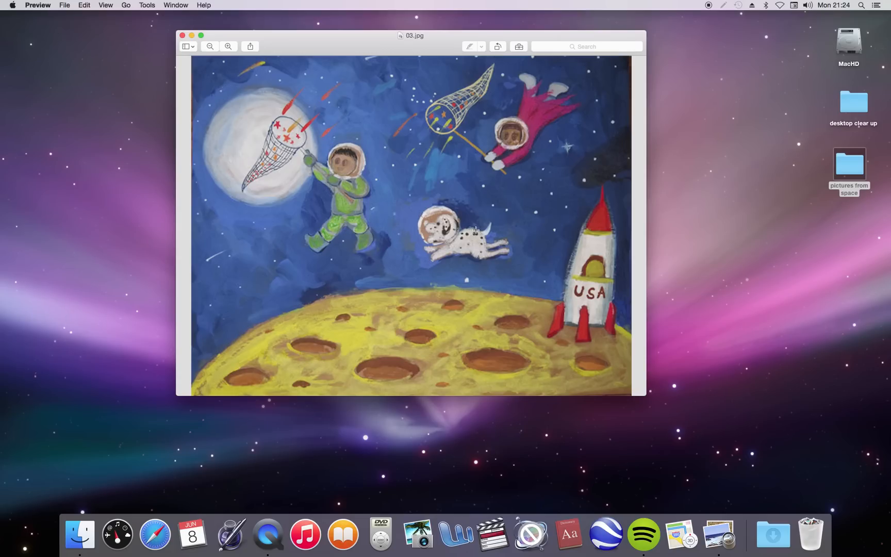
mouse_move(466, 253)
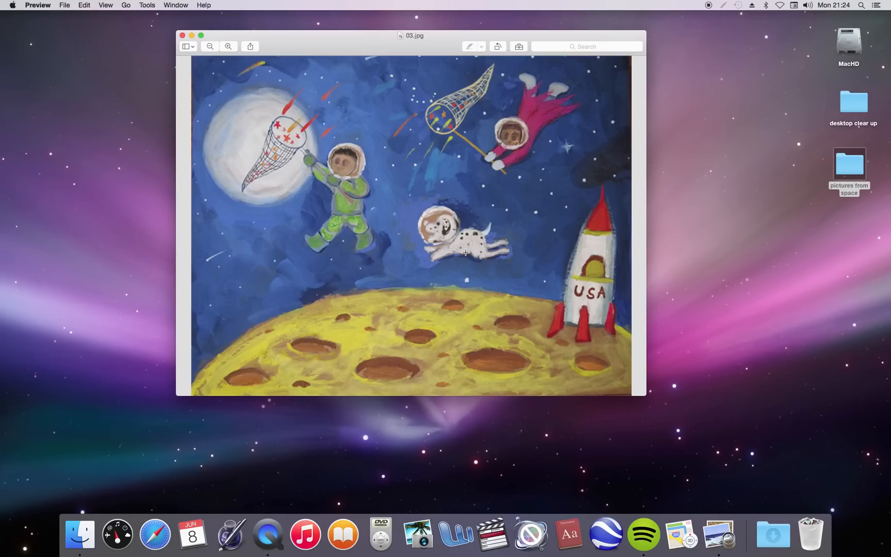
mouse_move(224, 125)
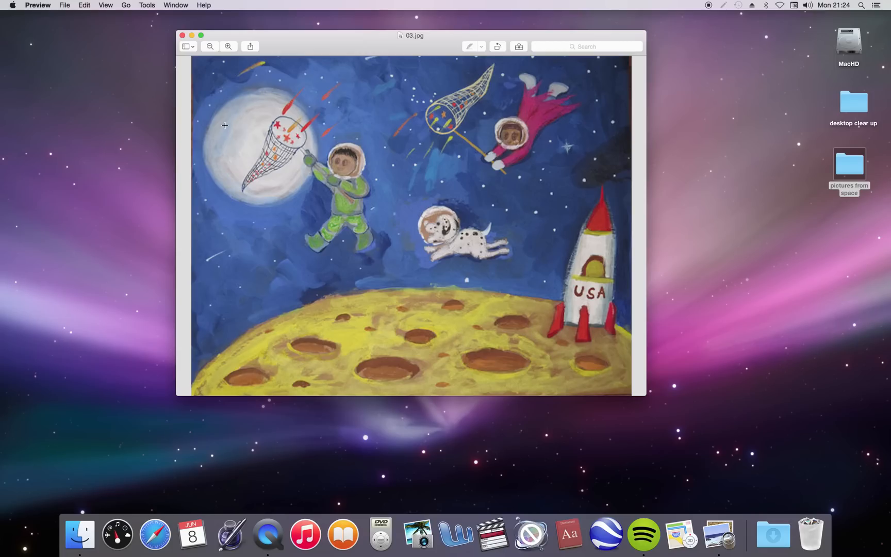
mouse_move(252, 188)
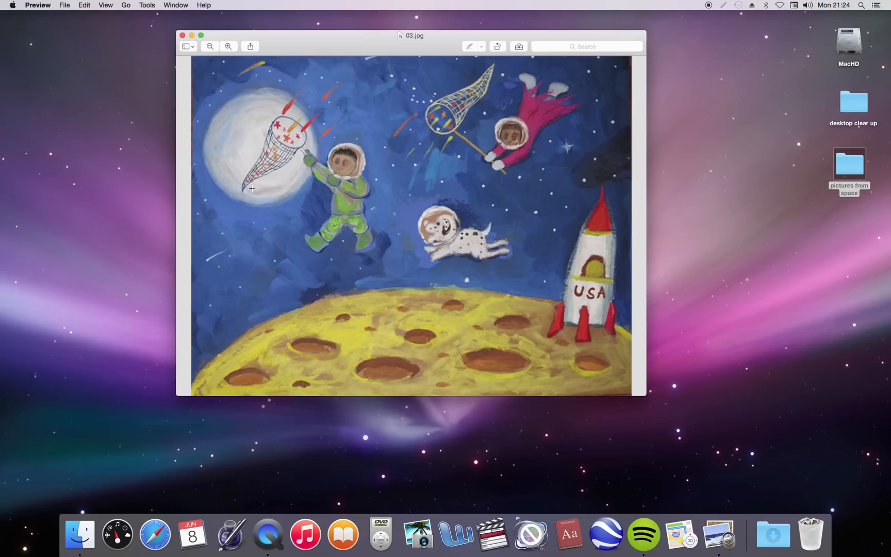
mouse_move(219, 219)
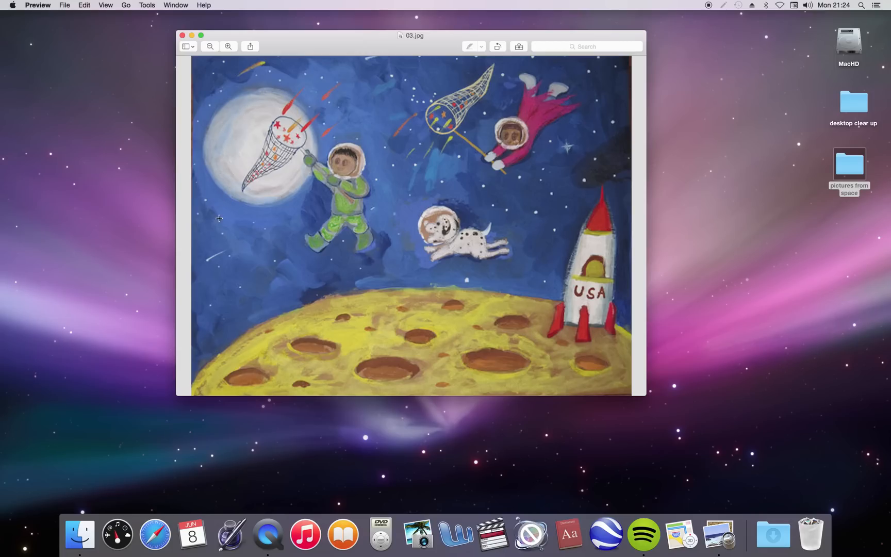
mouse_move(243, 199)
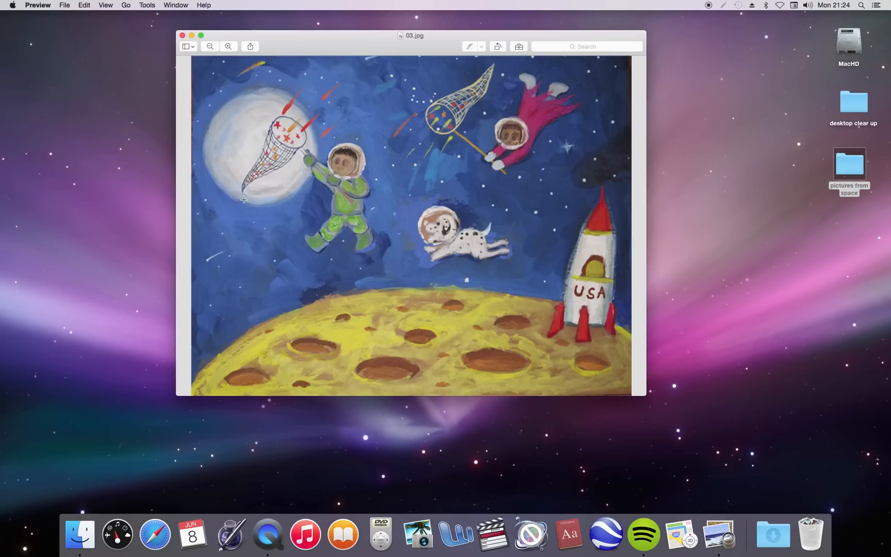
mouse_move(183, 35)
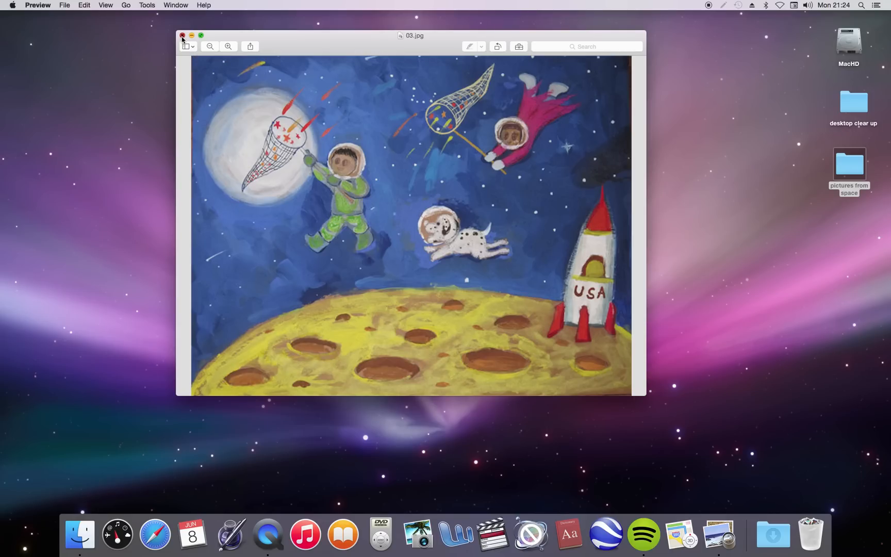
click(182, 35)
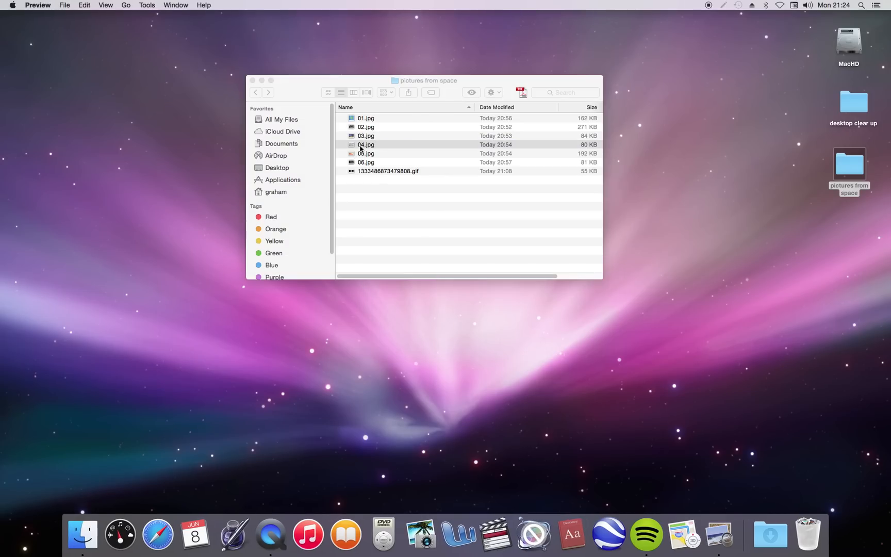
double_click(366, 145)
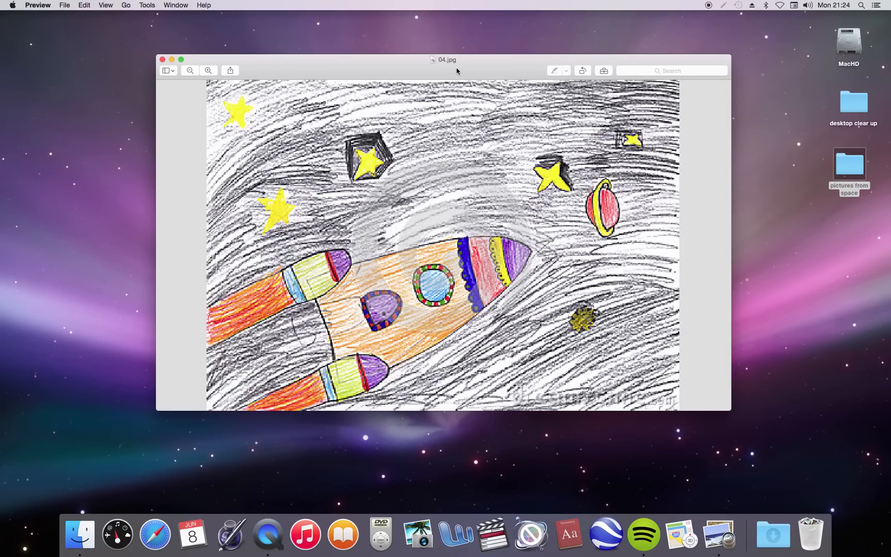
mouse_move(448, 269)
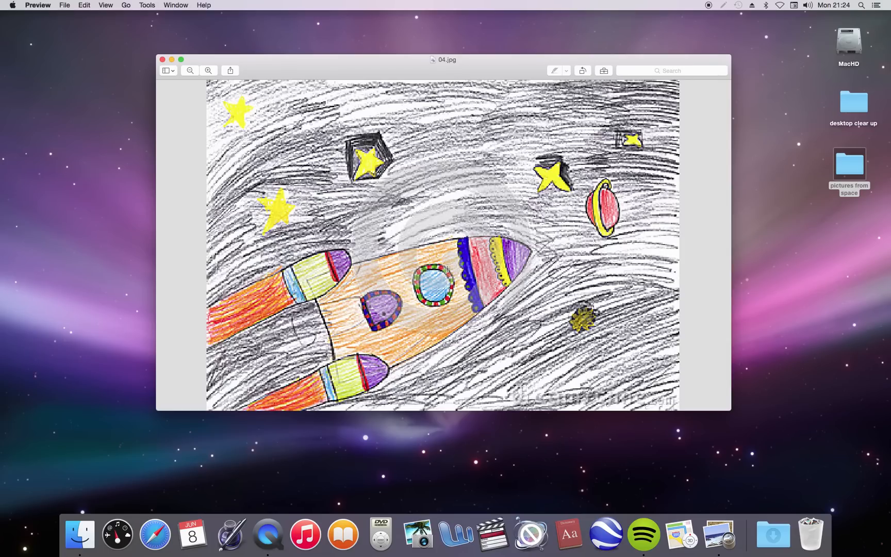
mouse_move(368, 281)
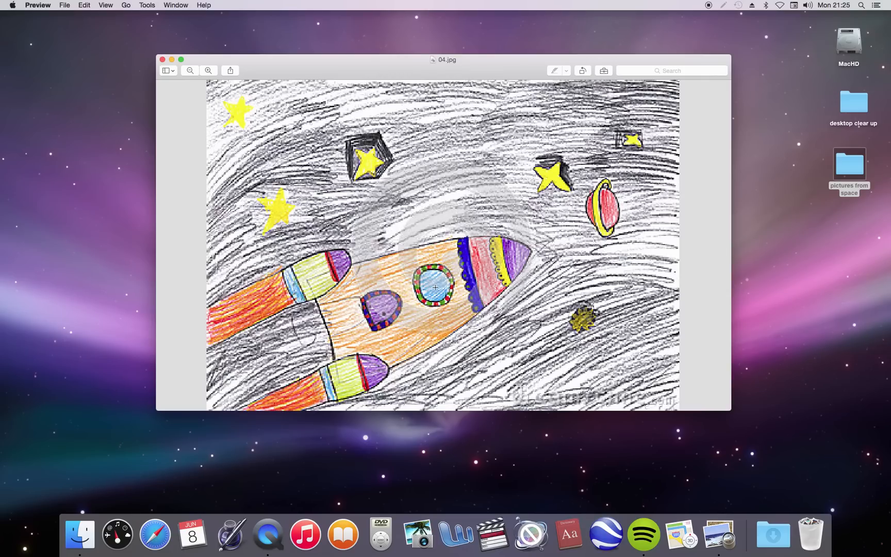
mouse_move(436, 277)
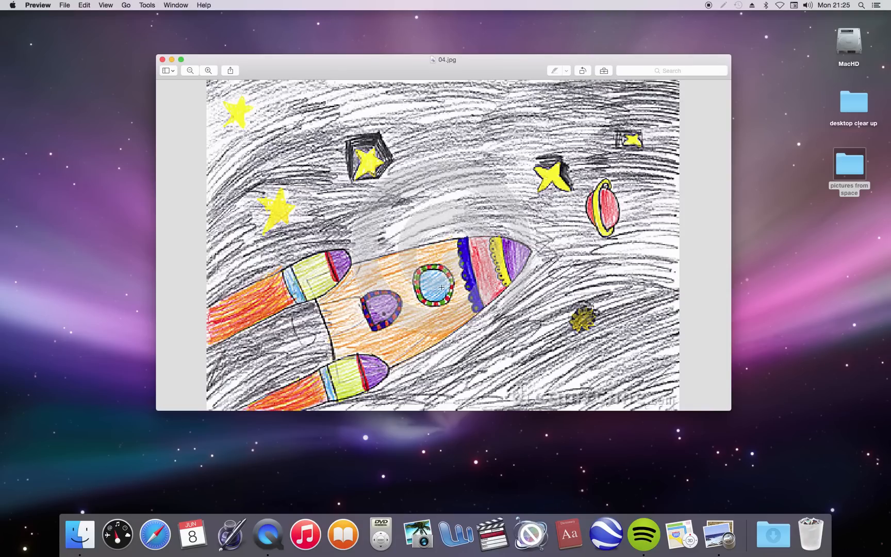
mouse_move(436, 289)
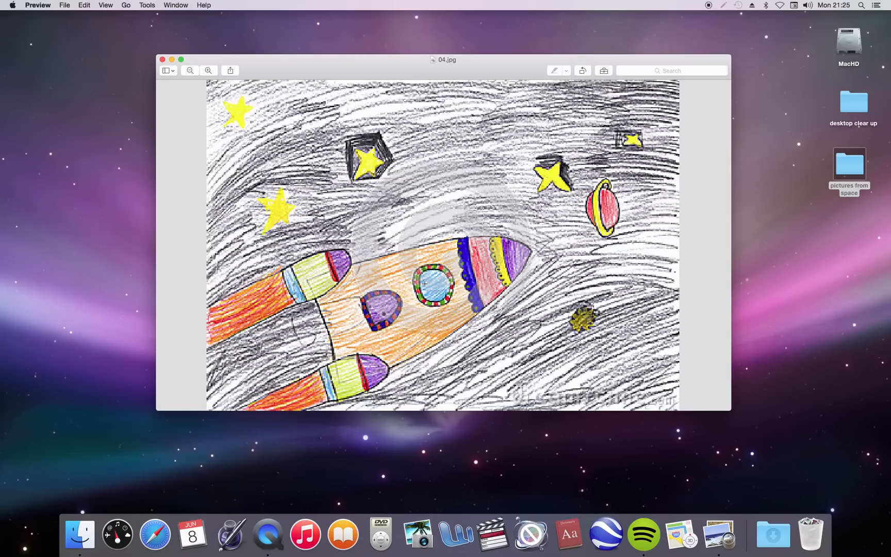
mouse_move(176, 5)
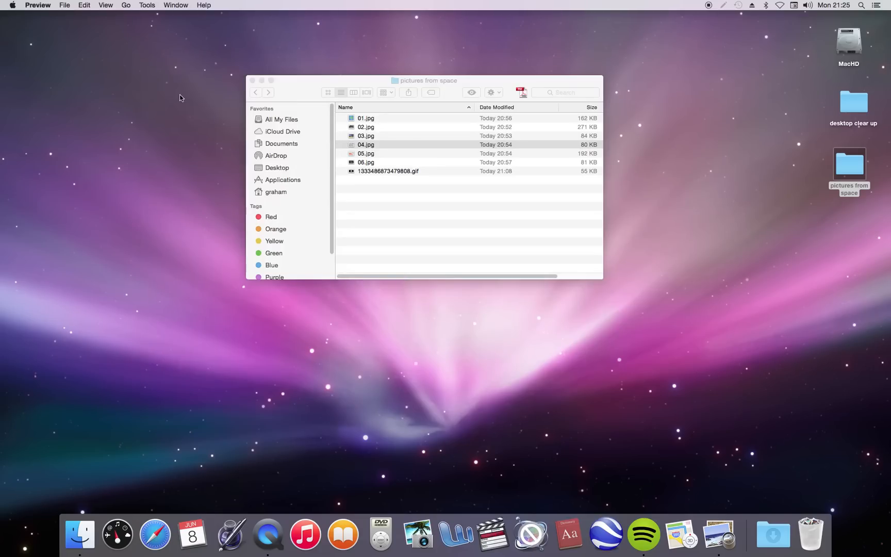
click(366, 153)
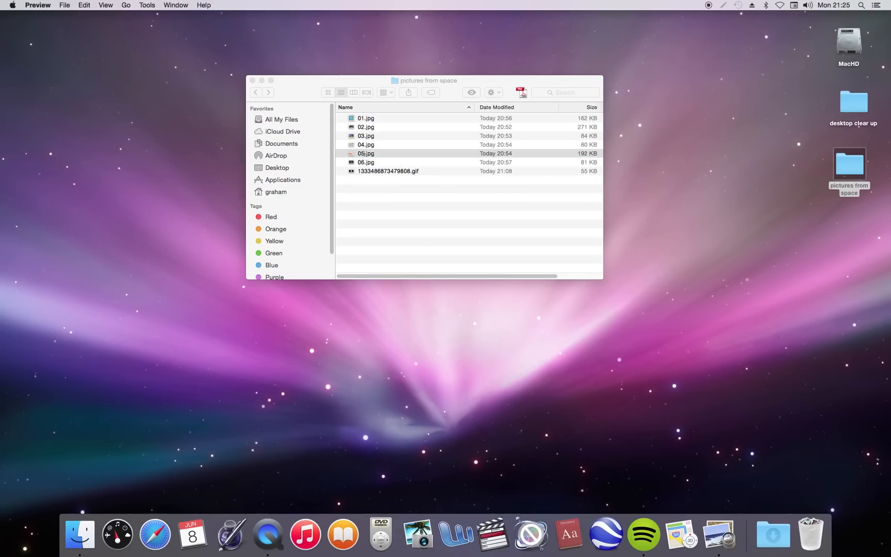
double_click(366, 154)
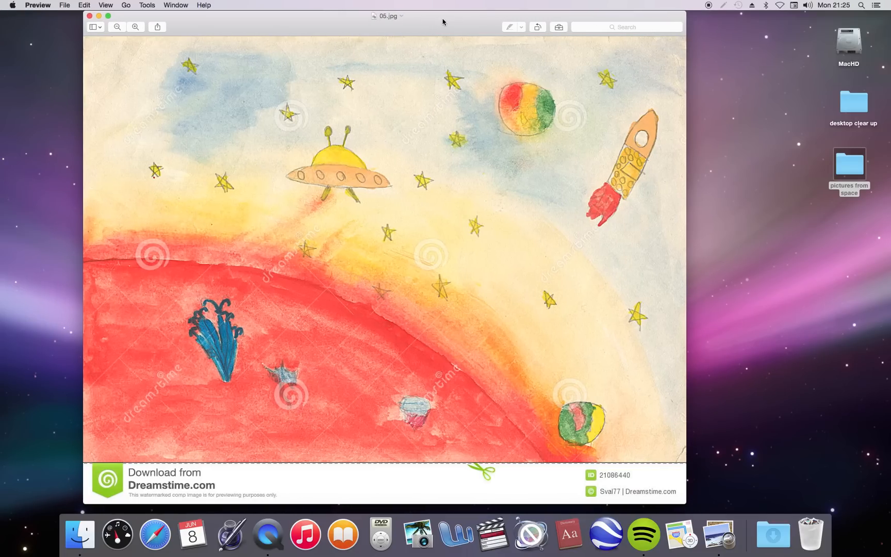
mouse_move(617, 196)
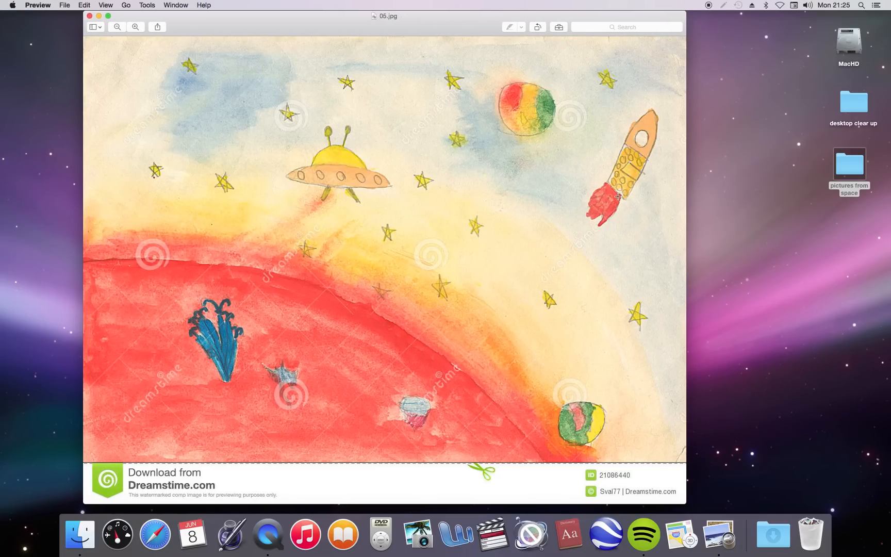
mouse_move(641, 139)
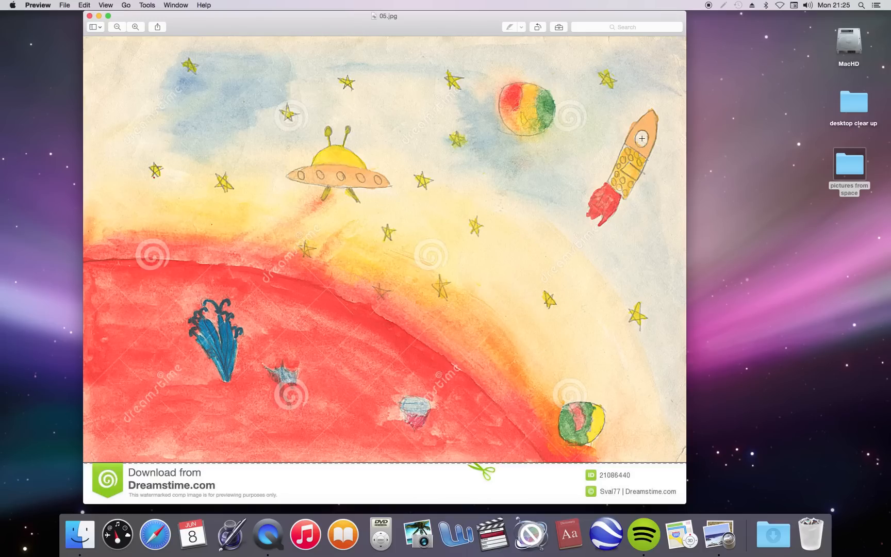
mouse_move(403, 343)
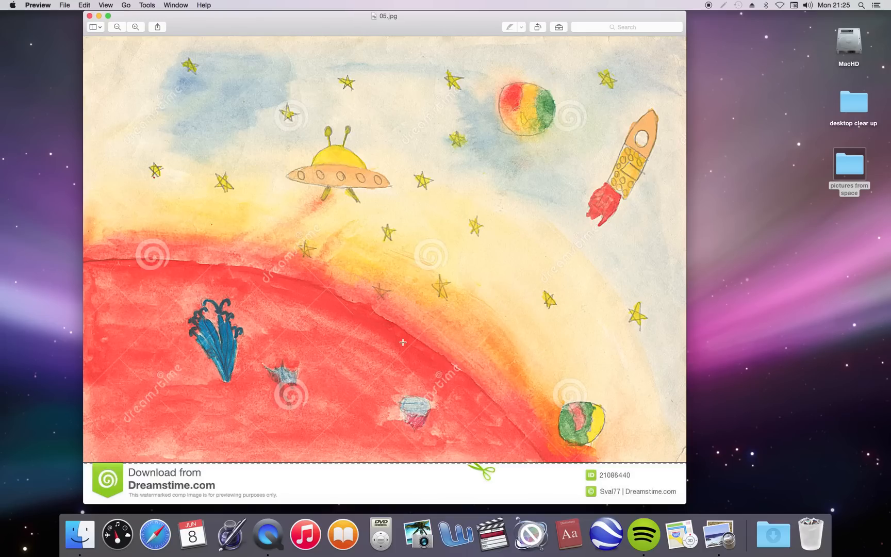
mouse_move(604, 149)
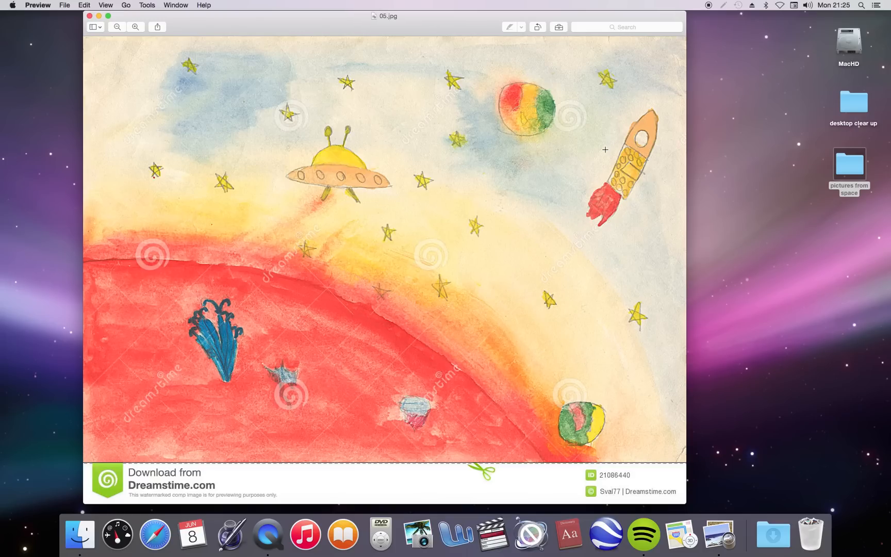
mouse_move(645, 142)
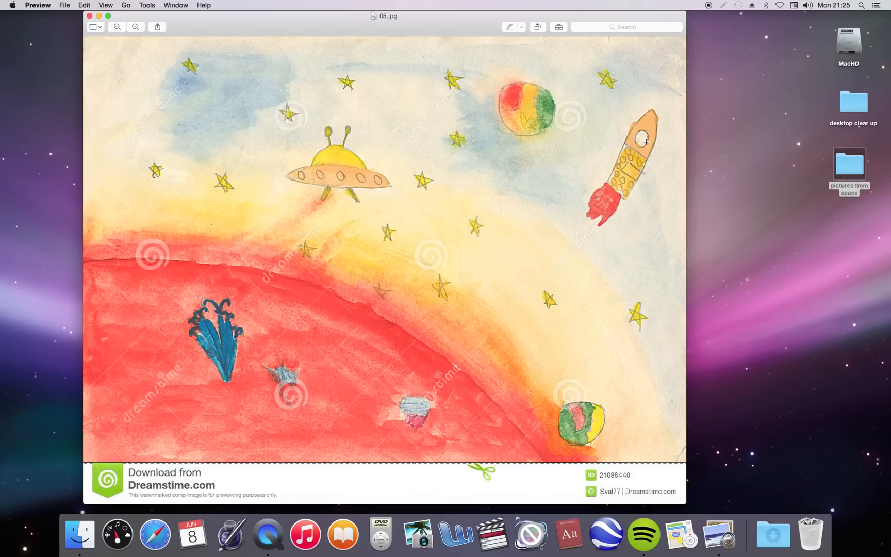
mouse_move(625, 166)
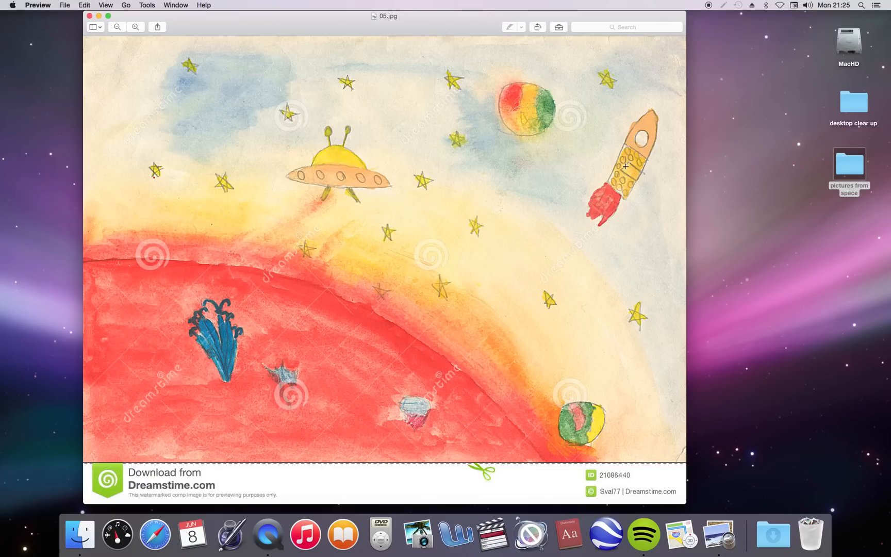
mouse_move(632, 159)
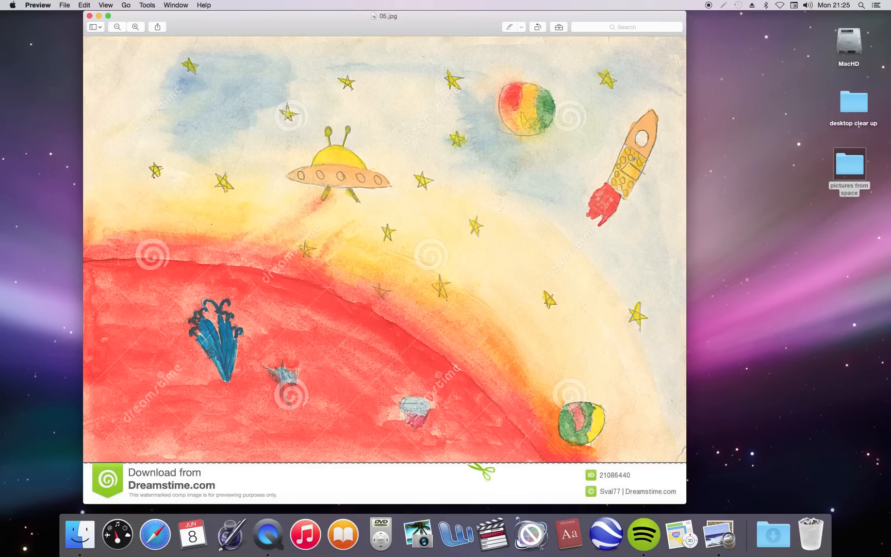
mouse_move(577, 418)
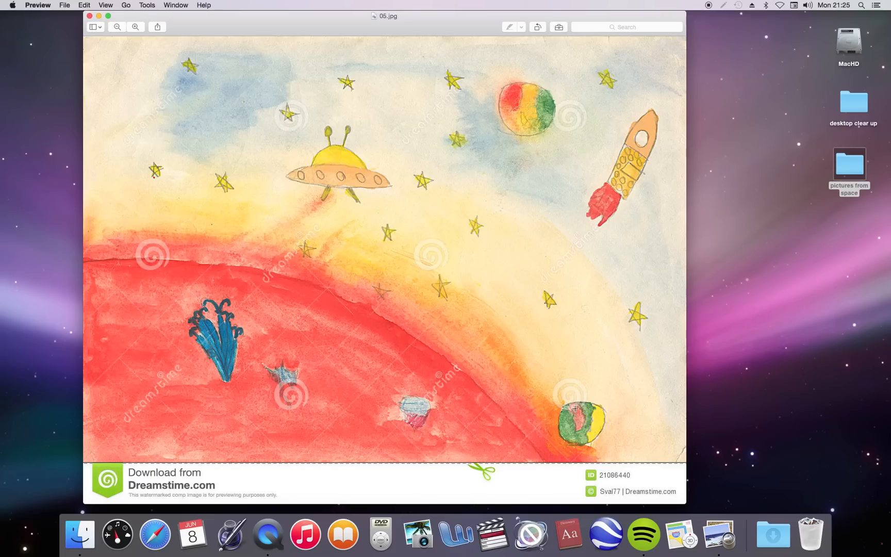
mouse_move(505, 110)
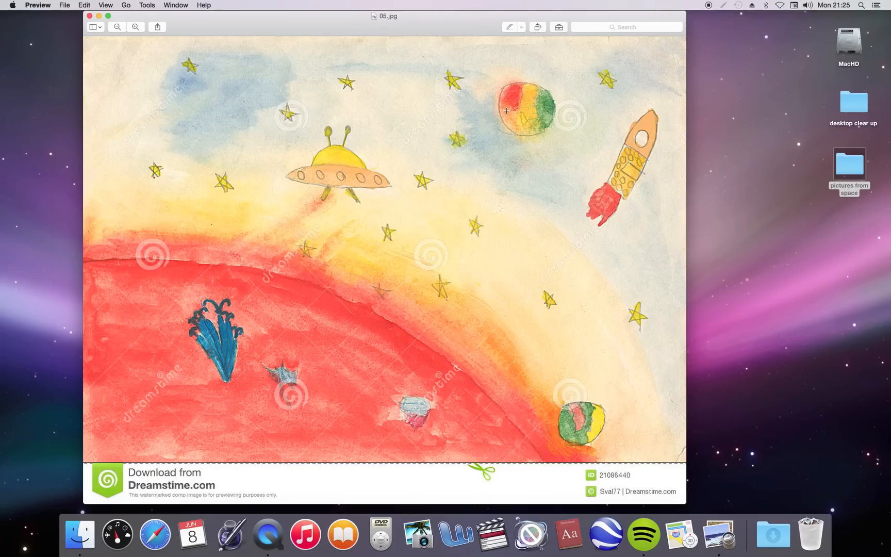
mouse_move(520, 120)
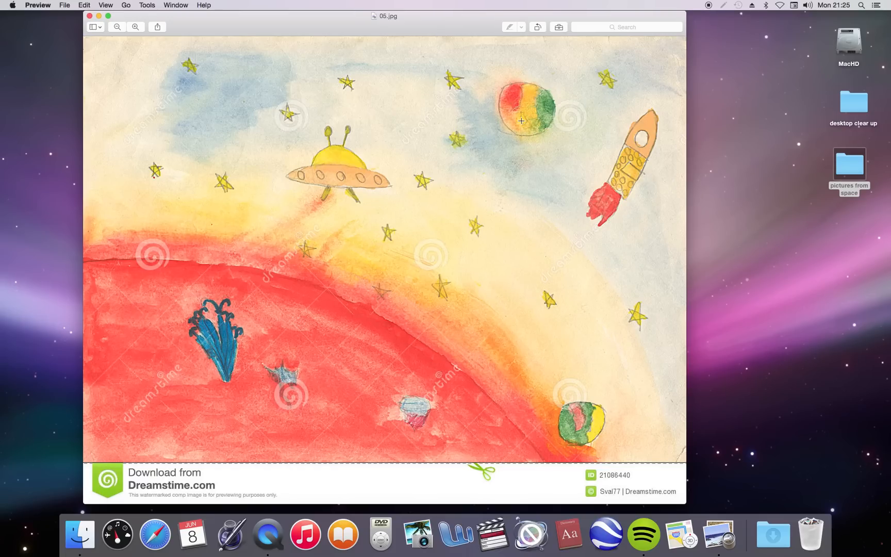
mouse_move(518, 102)
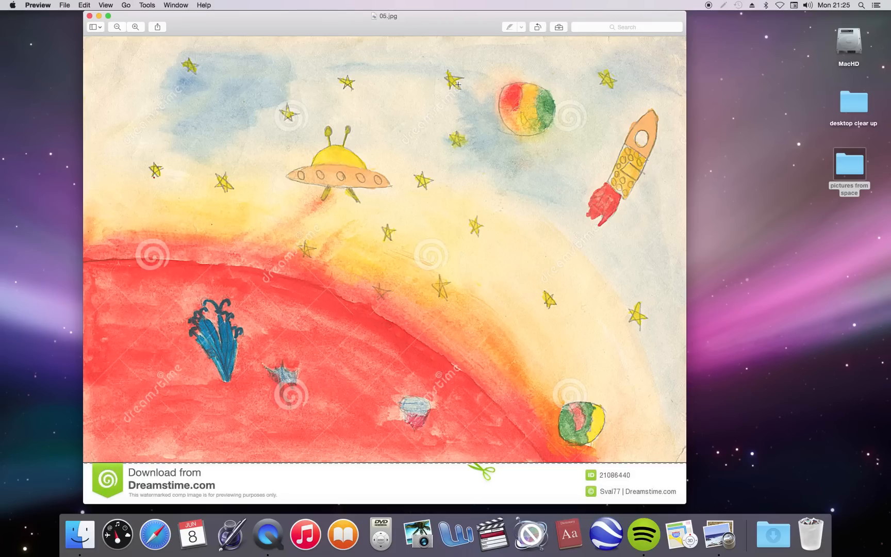
mouse_move(236, 192)
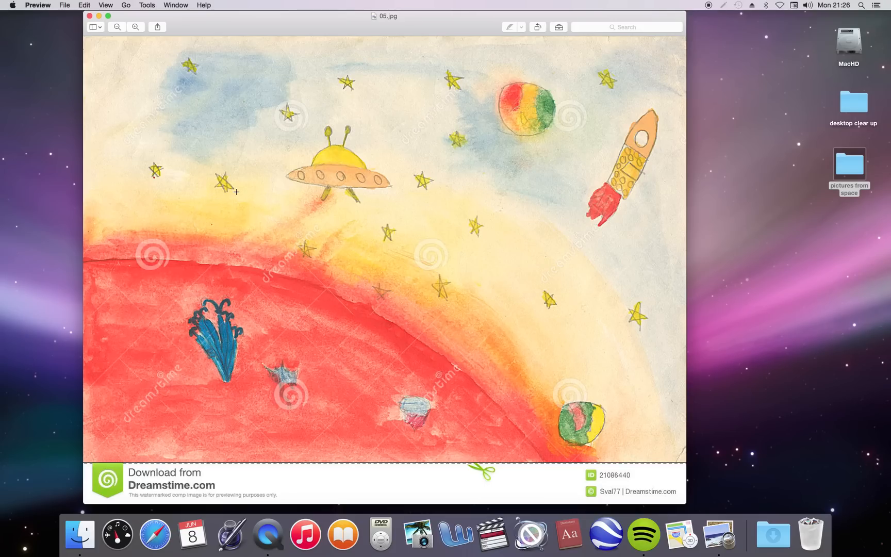
mouse_move(353, 192)
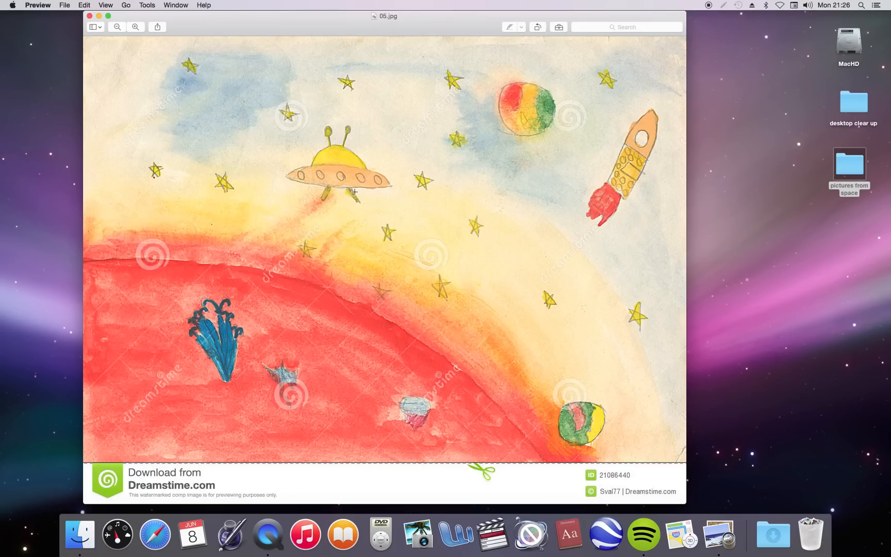
mouse_move(372, 120)
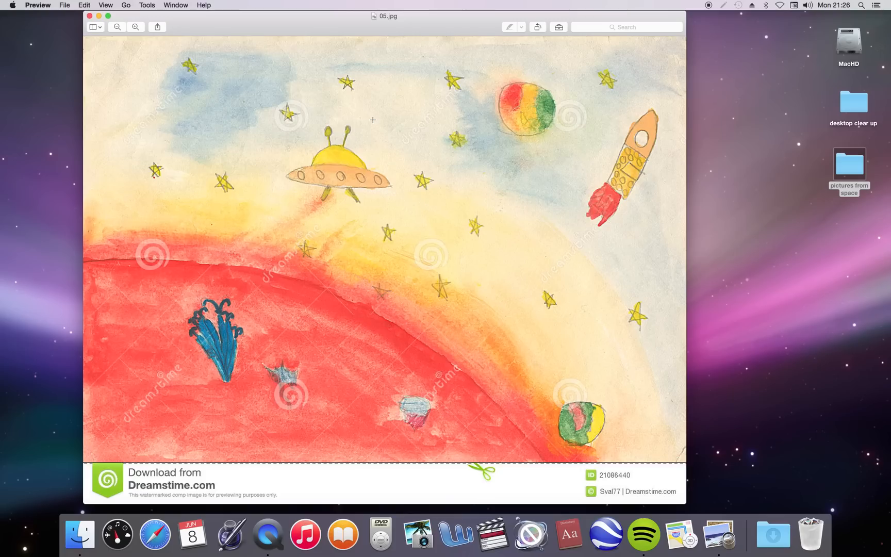
mouse_move(374, 181)
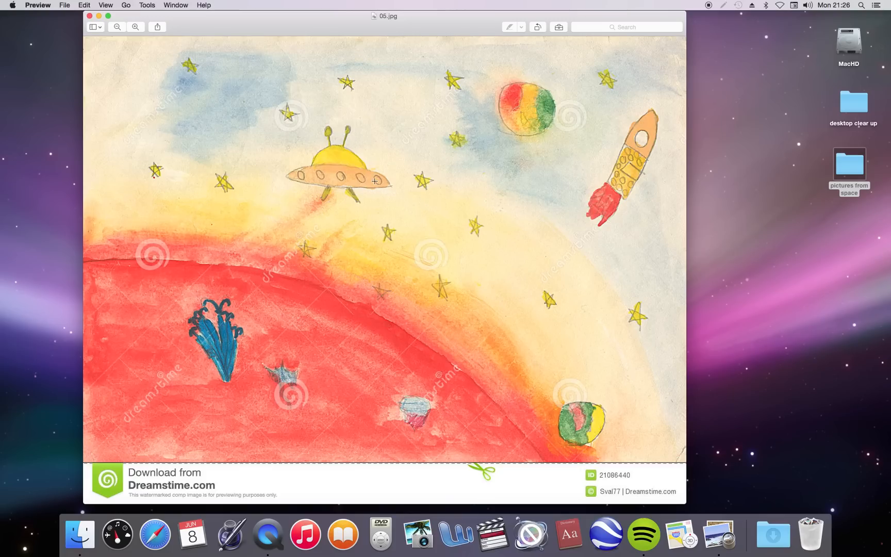
mouse_move(261, 303)
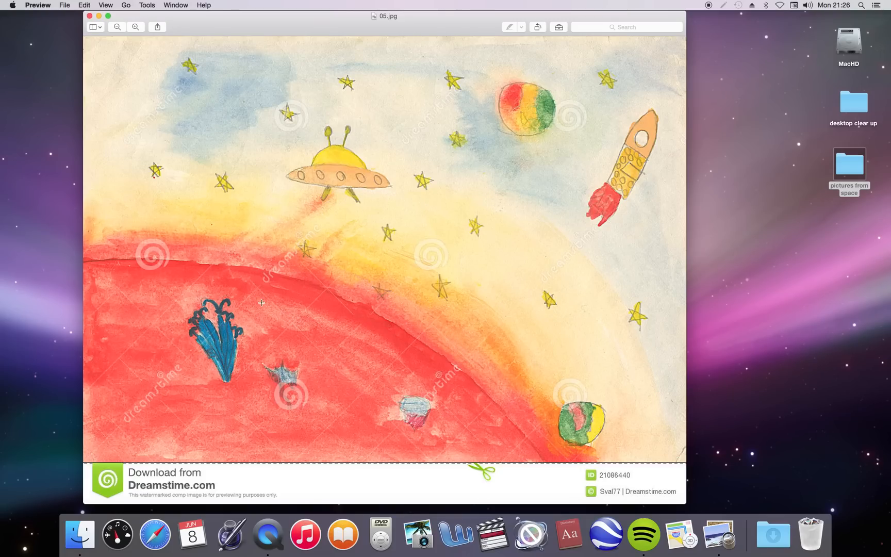
mouse_move(458, 391)
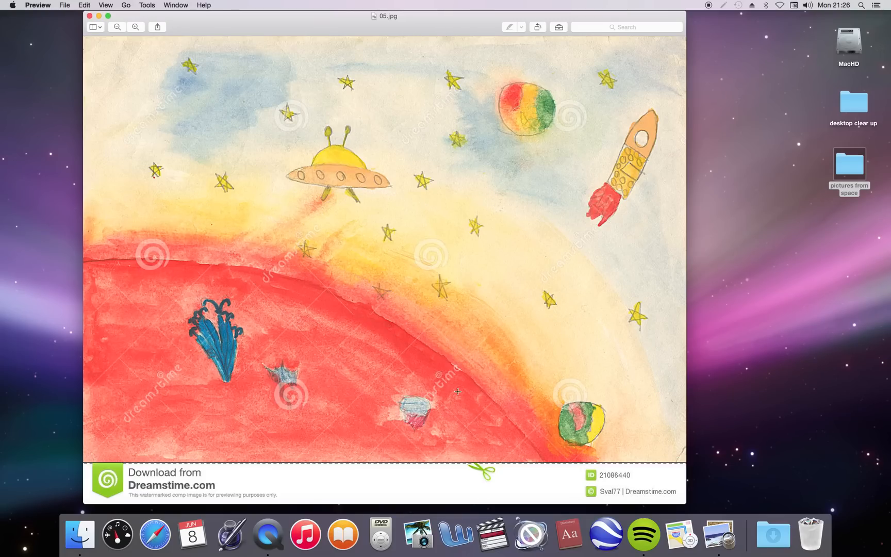
mouse_move(485, 407)
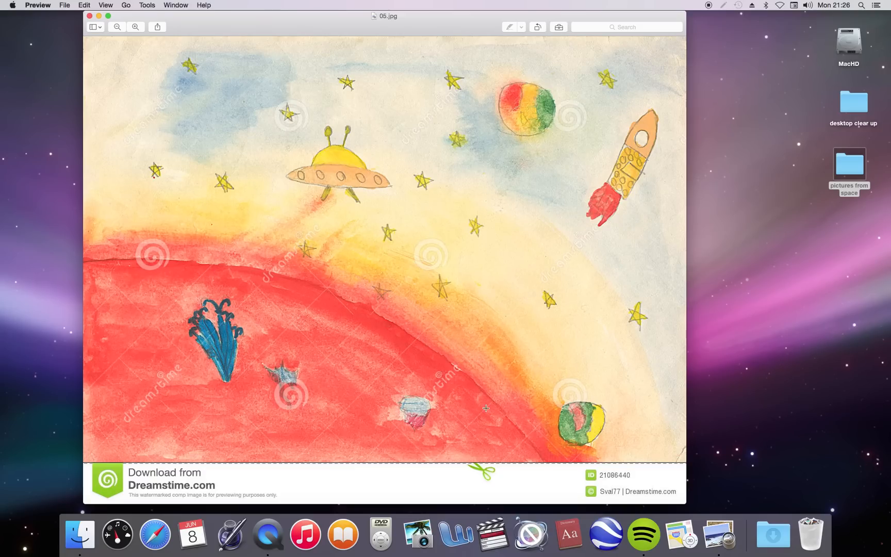
mouse_move(455, 399)
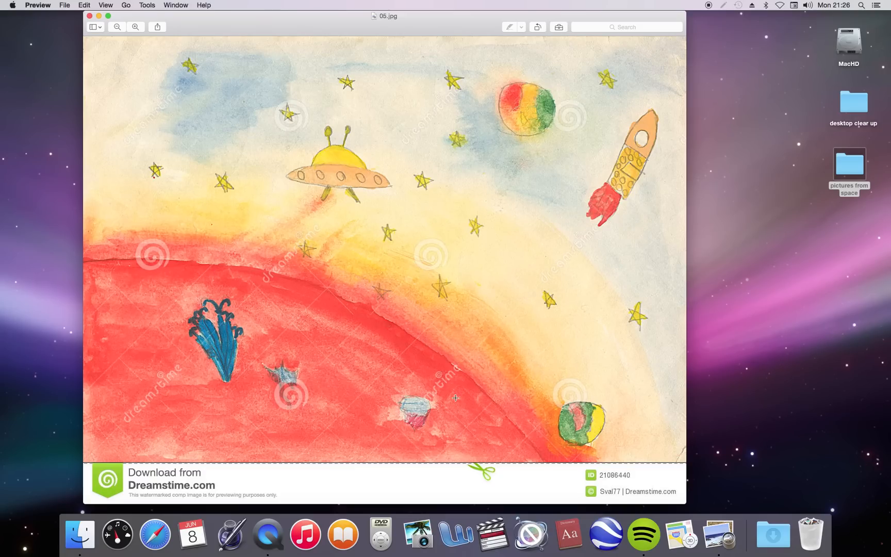
mouse_move(117, 286)
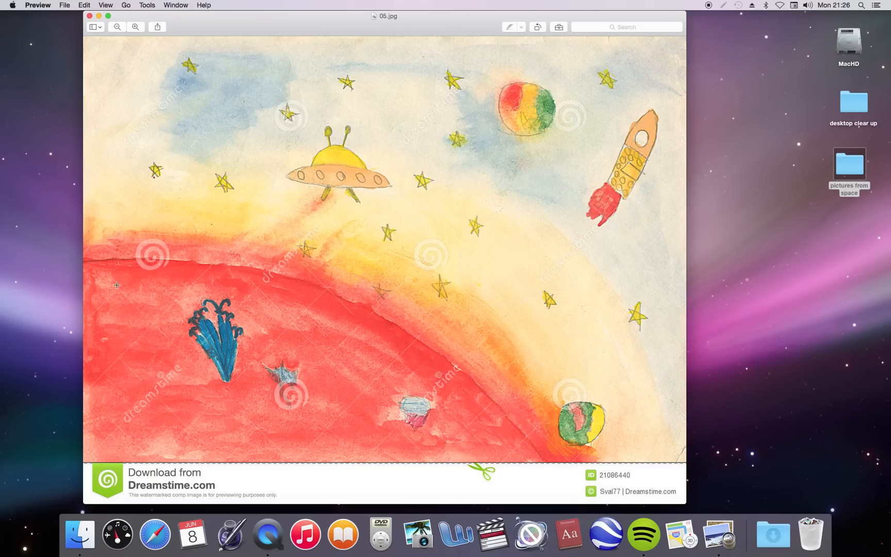
mouse_move(506, 439)
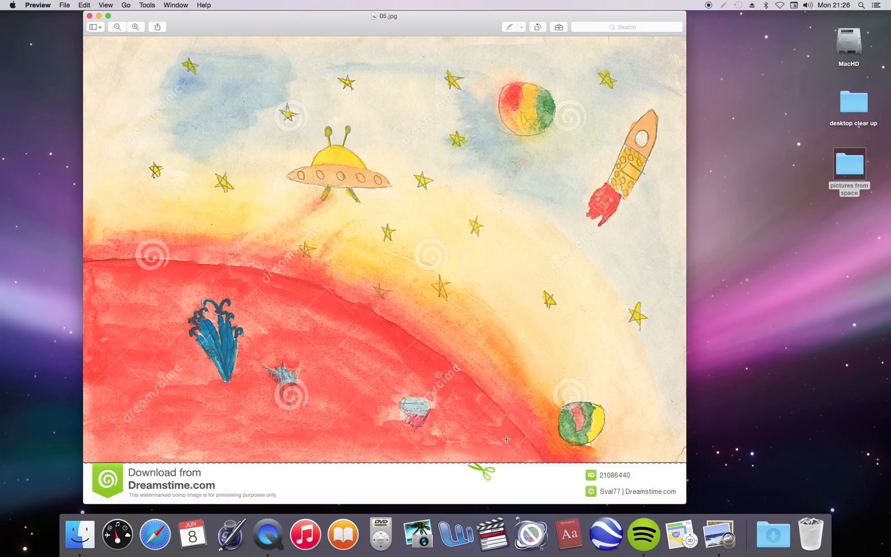
mouse_move(499, 437)
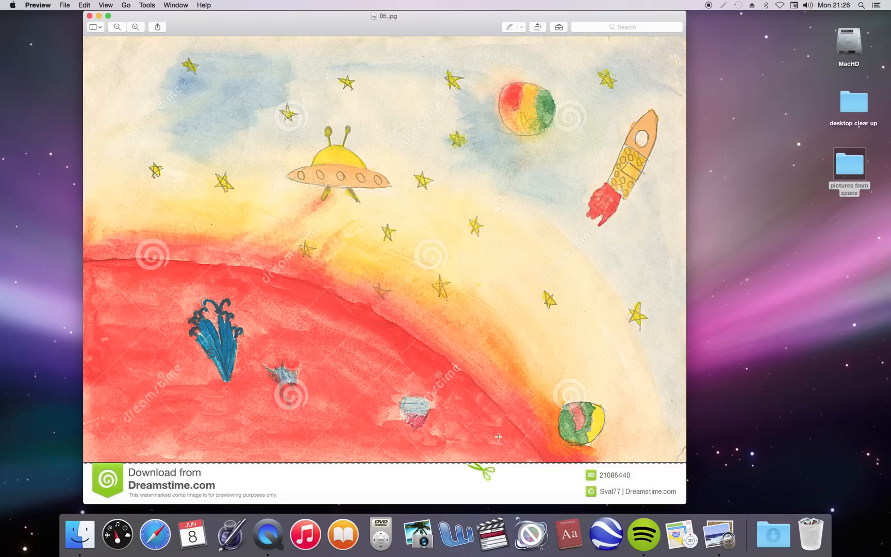
mouse_move(576, 425)
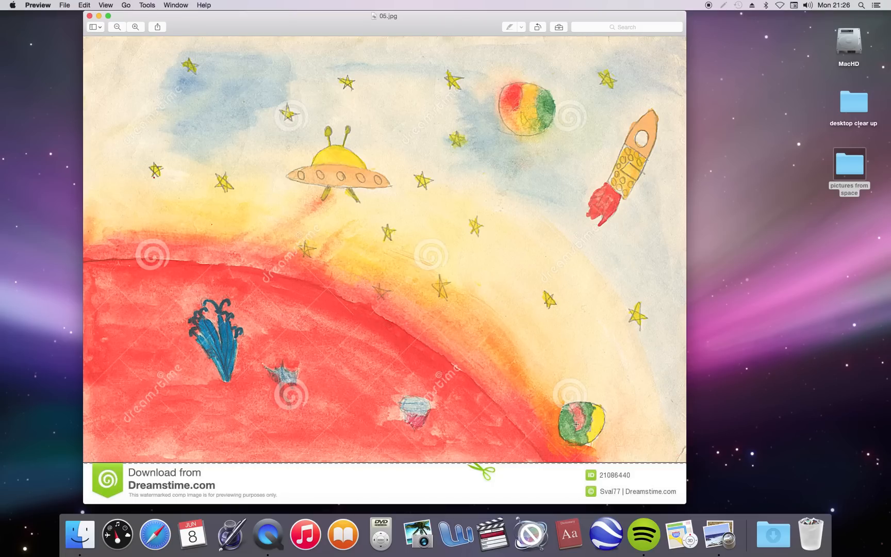
mouse_move(594, 425)
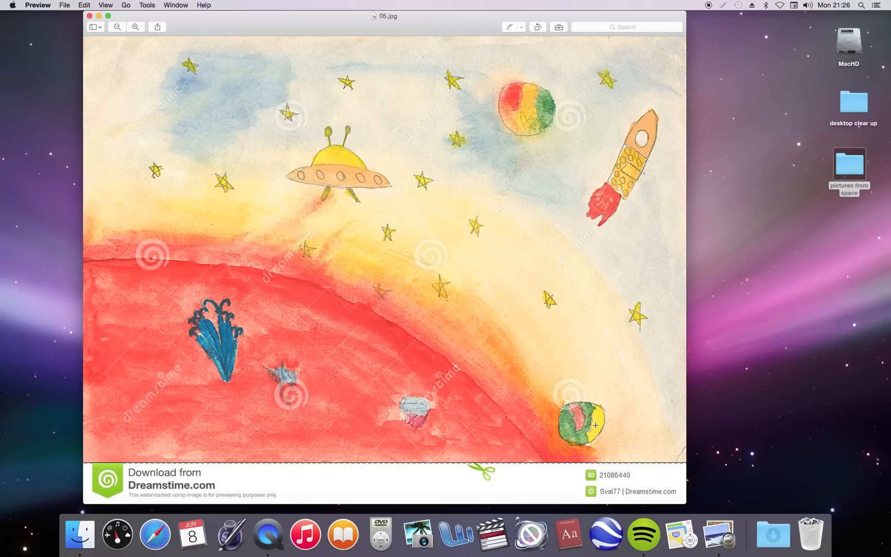
mouse_move(150, 101)
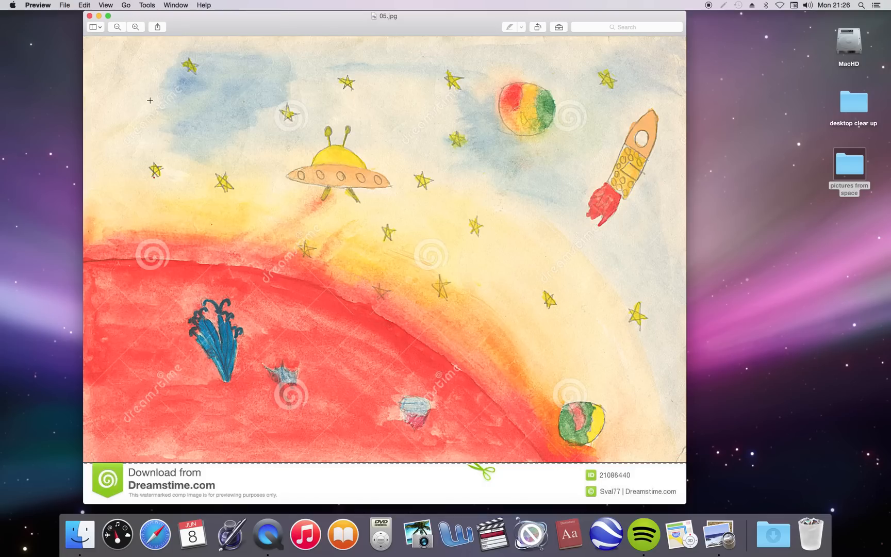
mouse_move(92, 26)
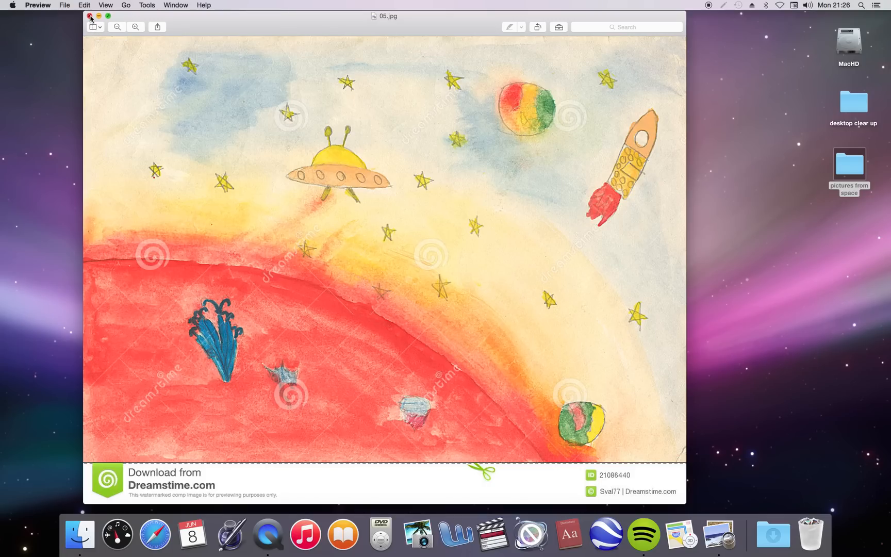
- Close 05.jpg and view 06.jpg, the flat disc-shaped Earth, in Preview
click(90, 15)
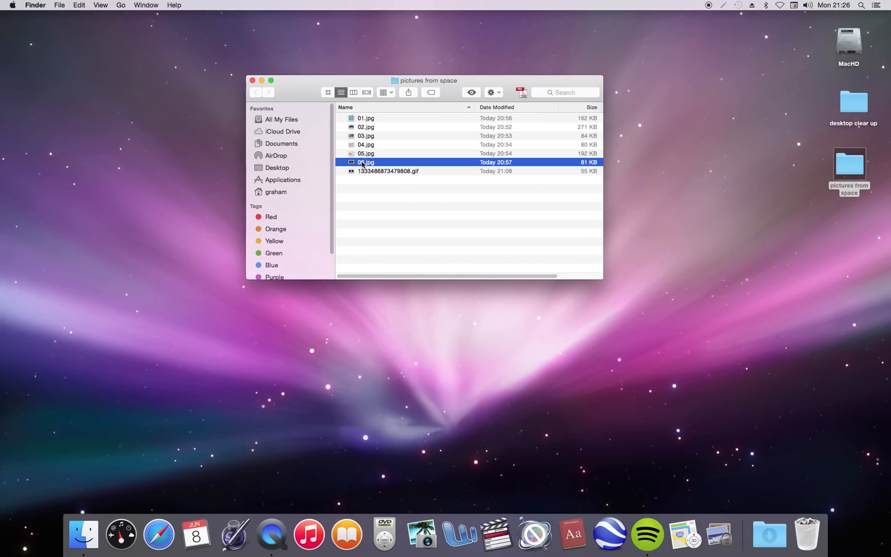
double_click(366, 162)
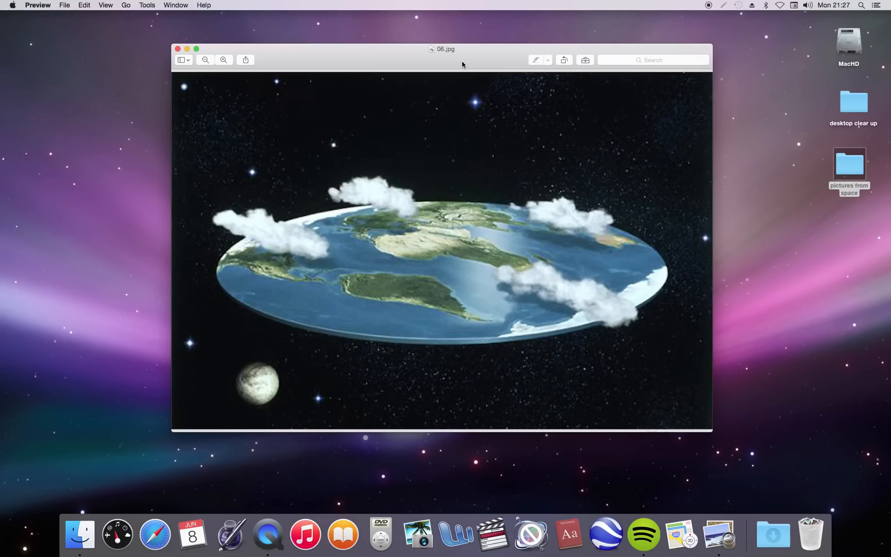
mouse_move(178, 48)
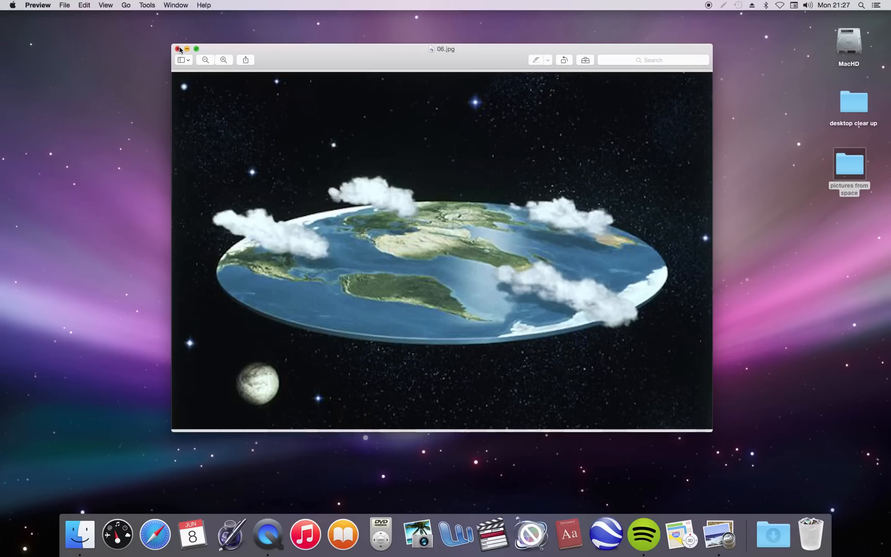
- Close 06.jpg and view the '...I'm the Moon!' animated GIF in Preview
click(177, 49)
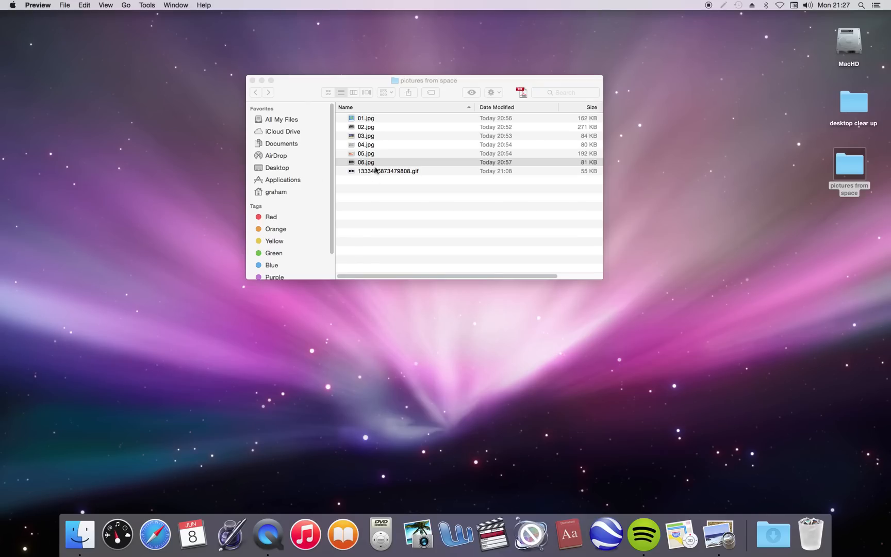
click(388, 172)
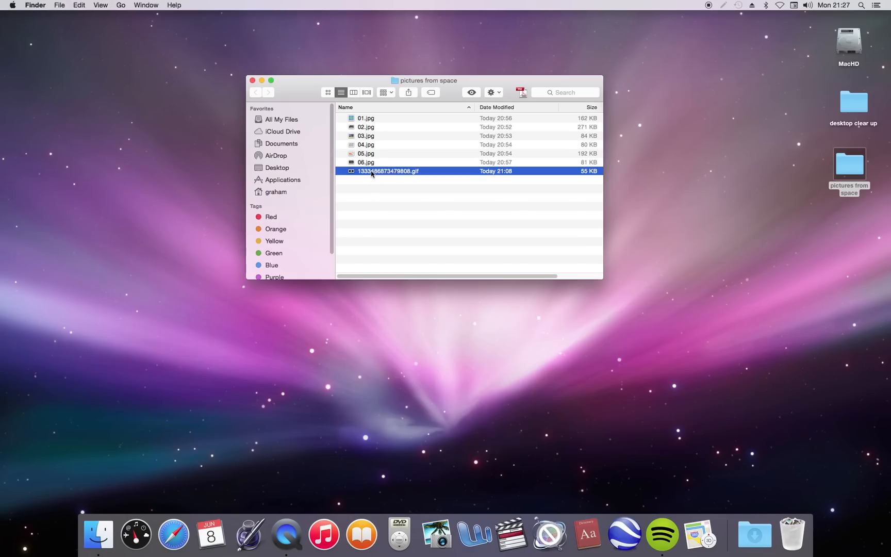
double_click(388, 171)
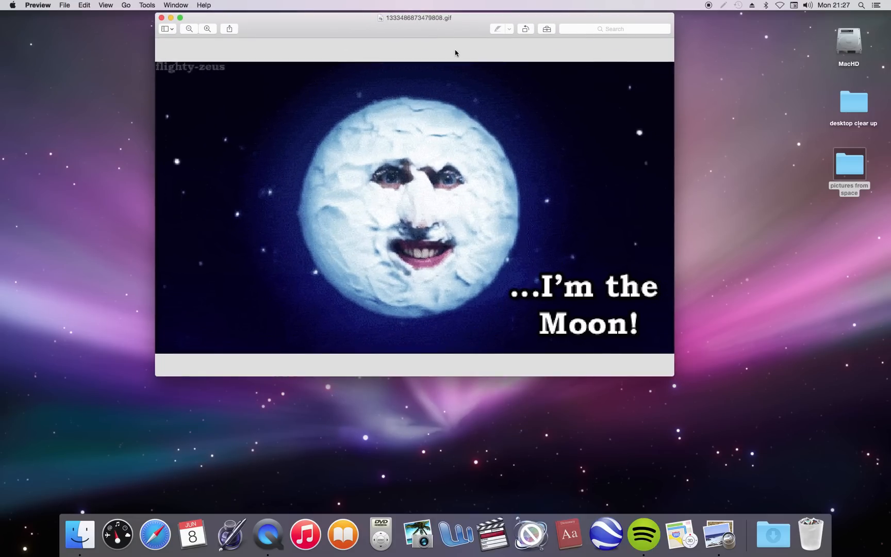
mouse_move(344, 152)
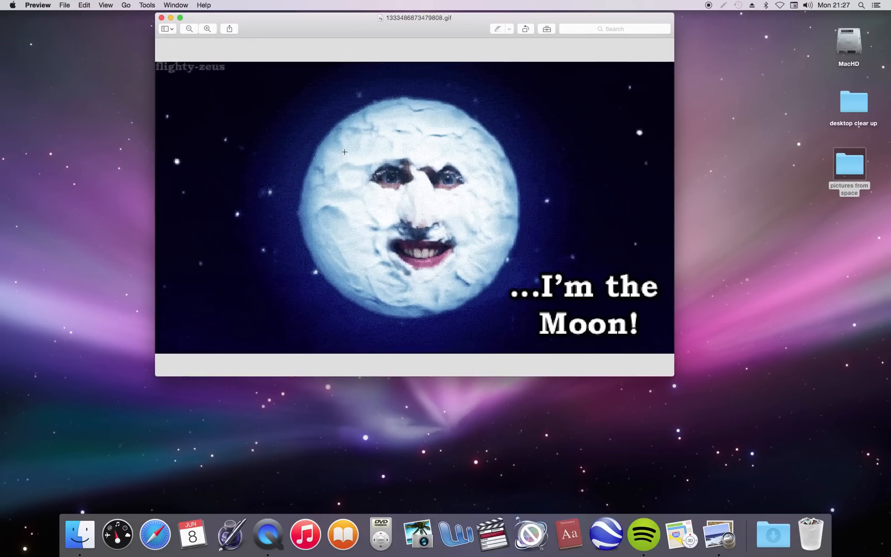
mouse_move(403, 312)
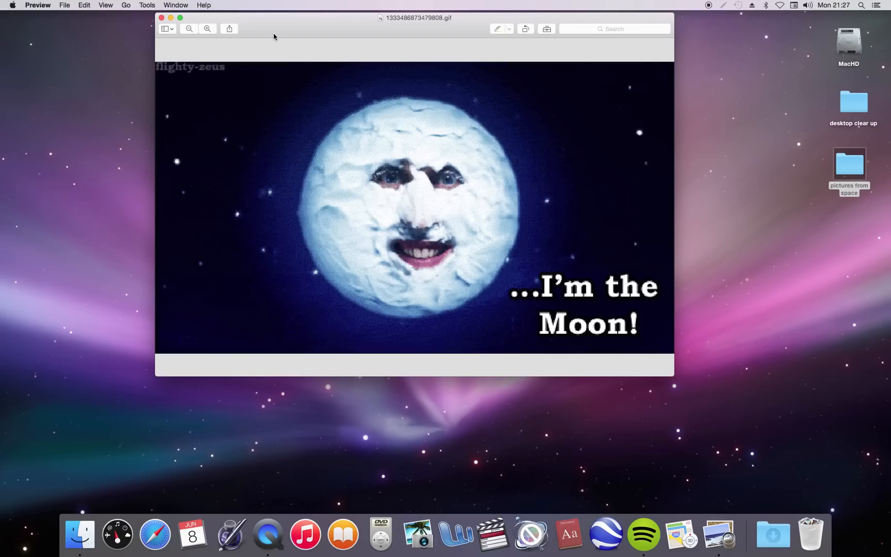
mouse_move(170, 12)
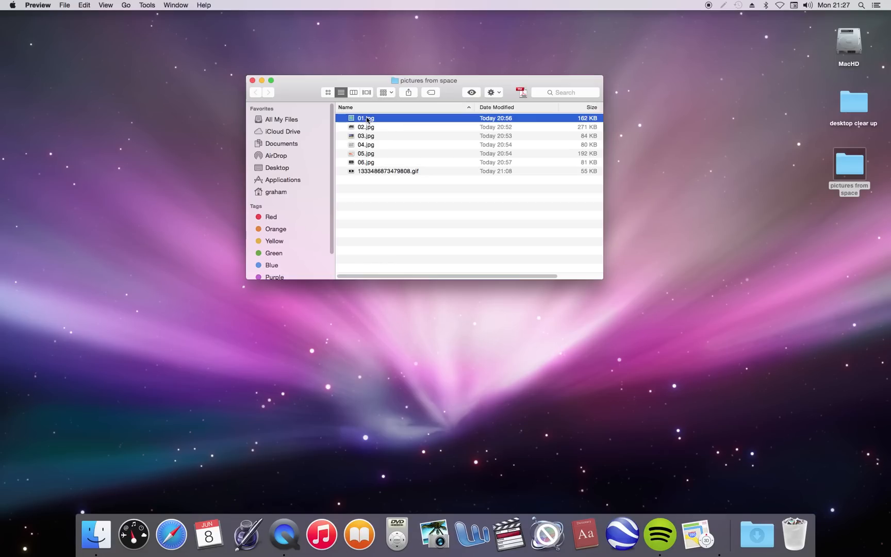
- Reopen 01.jpg, the cartoon Earth drawing, in Preview
double_click(365, 118)
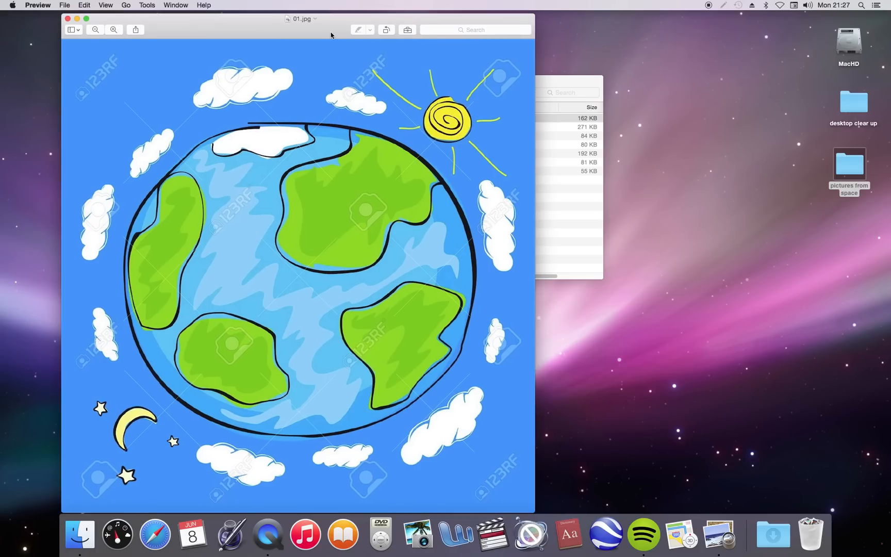